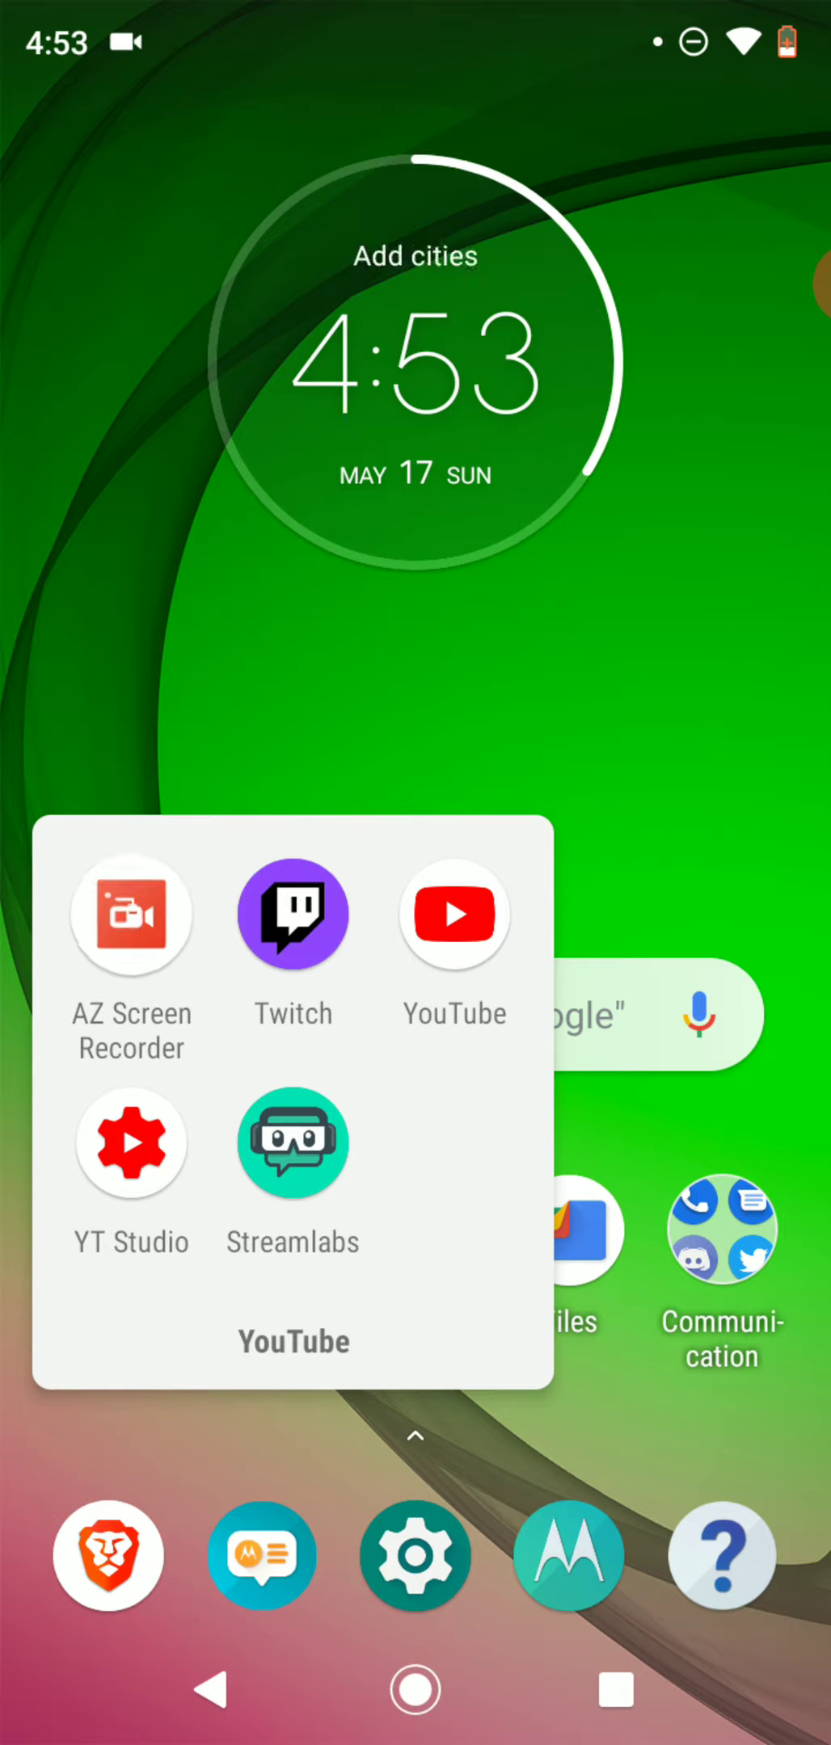
Close the YouTube and Google Appliances folders and launch Steganography Master from the home screen.
{"action": "left_click", "coordinate": [131, 917]}
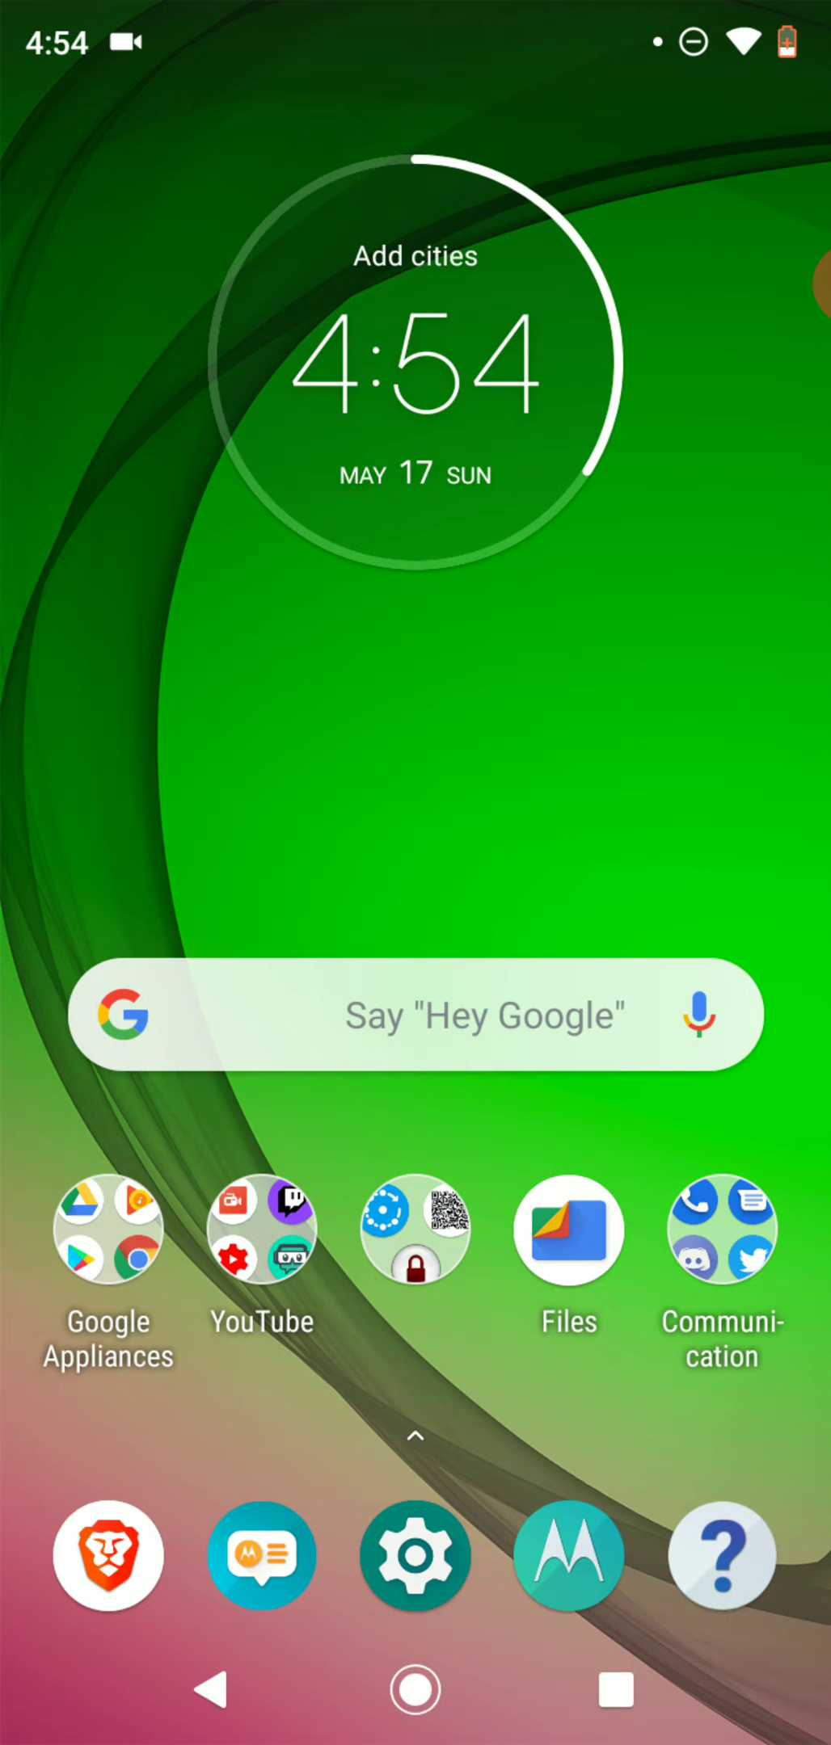
{"action": "left_click", "coordinate": [105, 1228]}
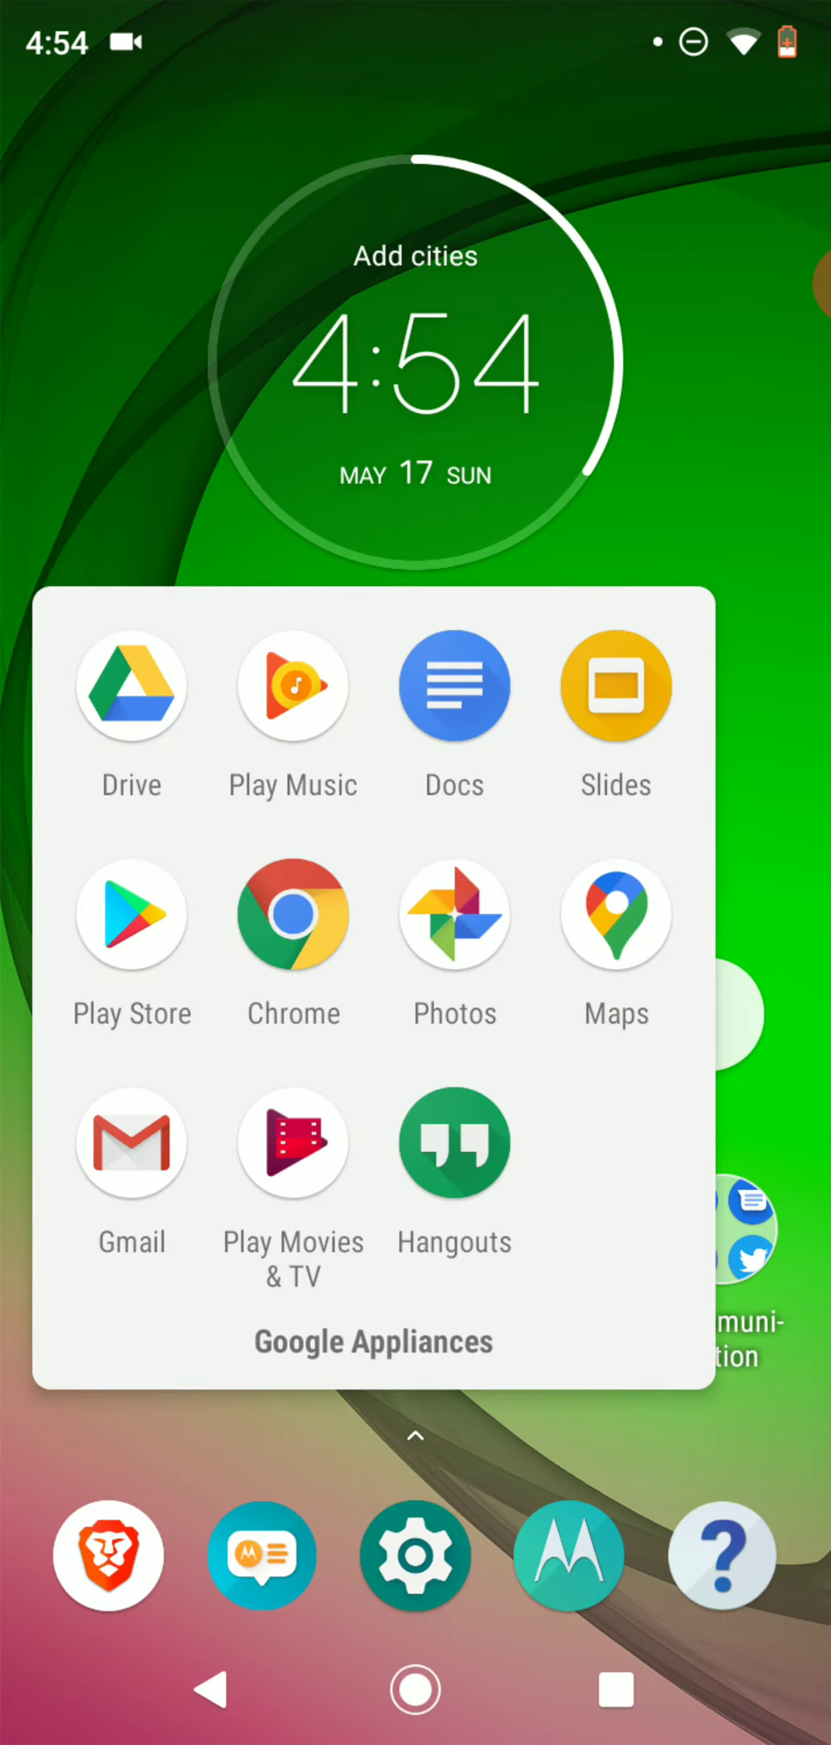
{"action": "left_click", "coordinate": [131, 916]}
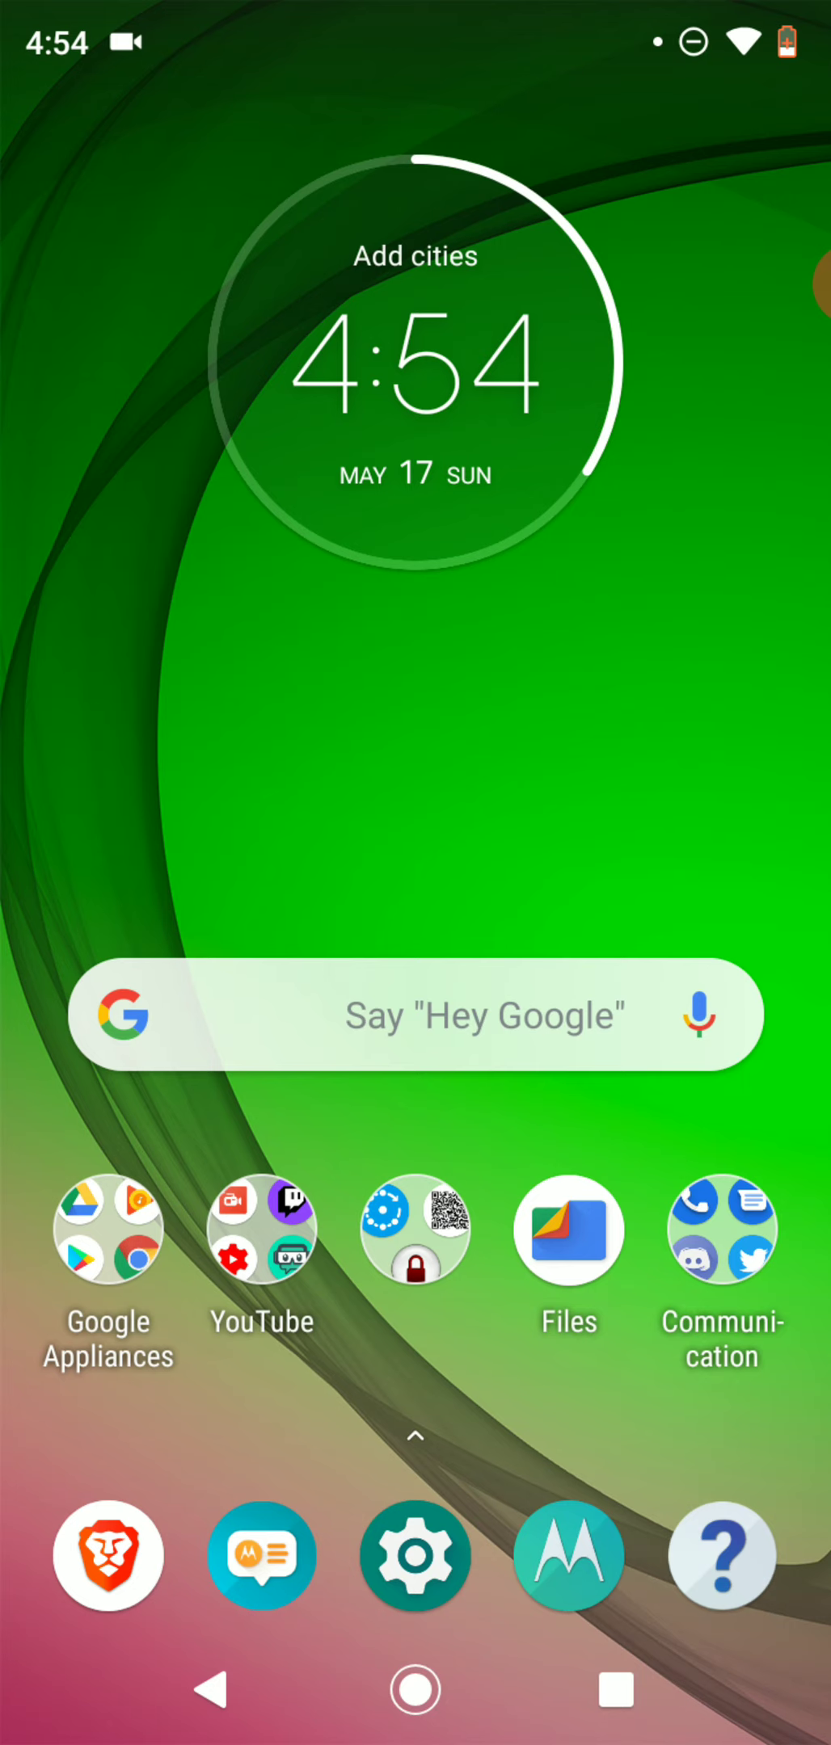
{"action": "left_click", "coordinate": [414, 1229]}
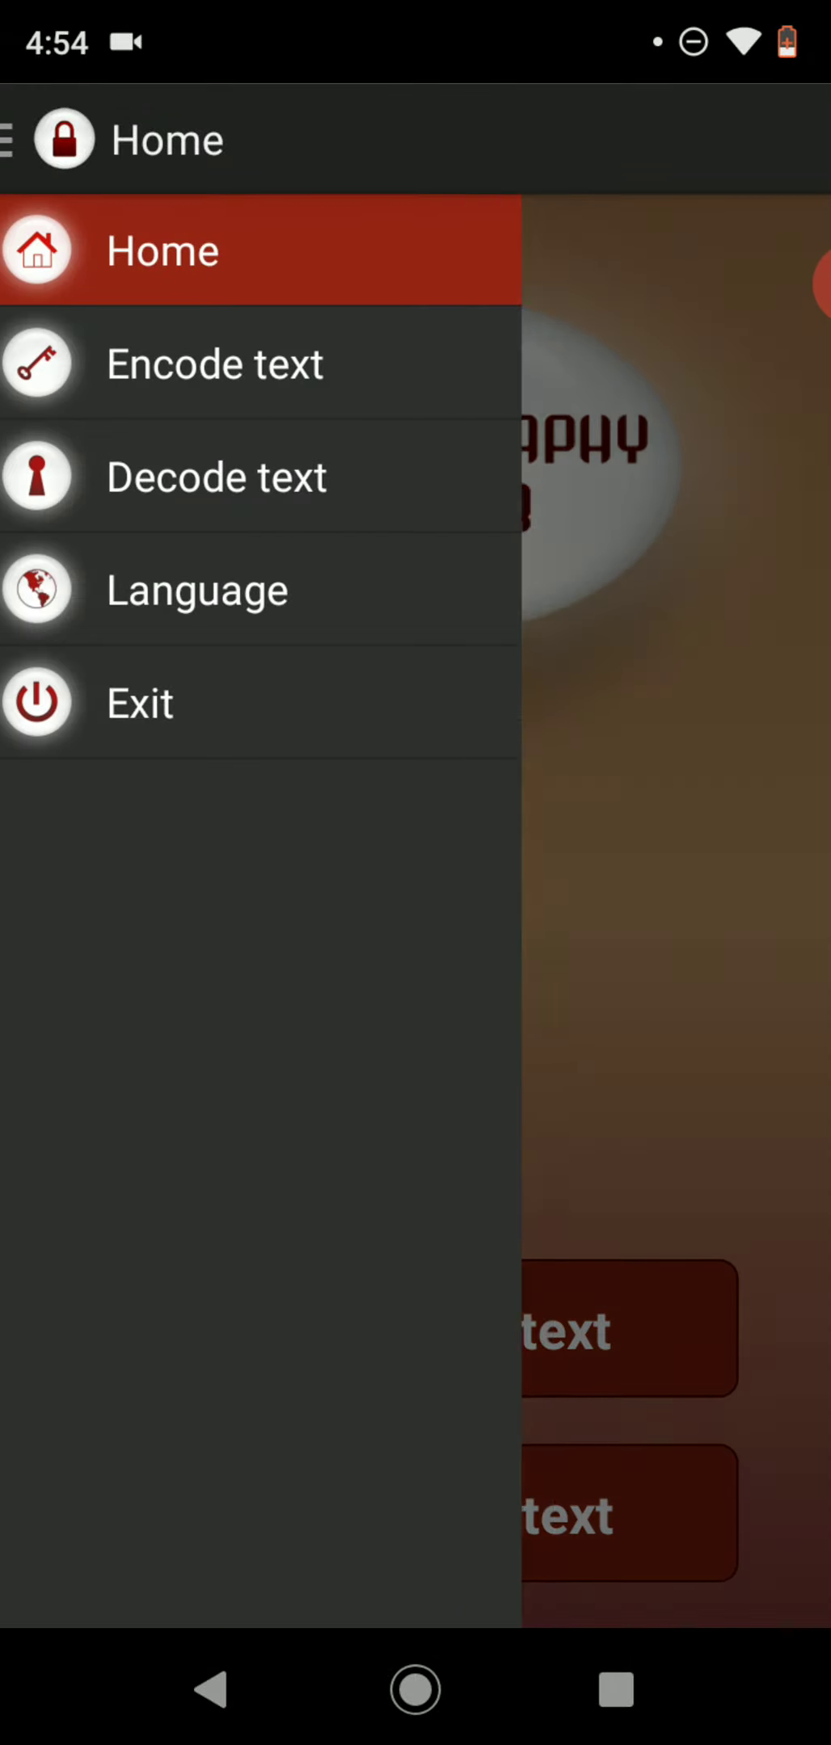
Choose Encode text in the side menu and pick a cover photo from the Gallery.
{"action": "left_click", "coordinate": [214, 364]}
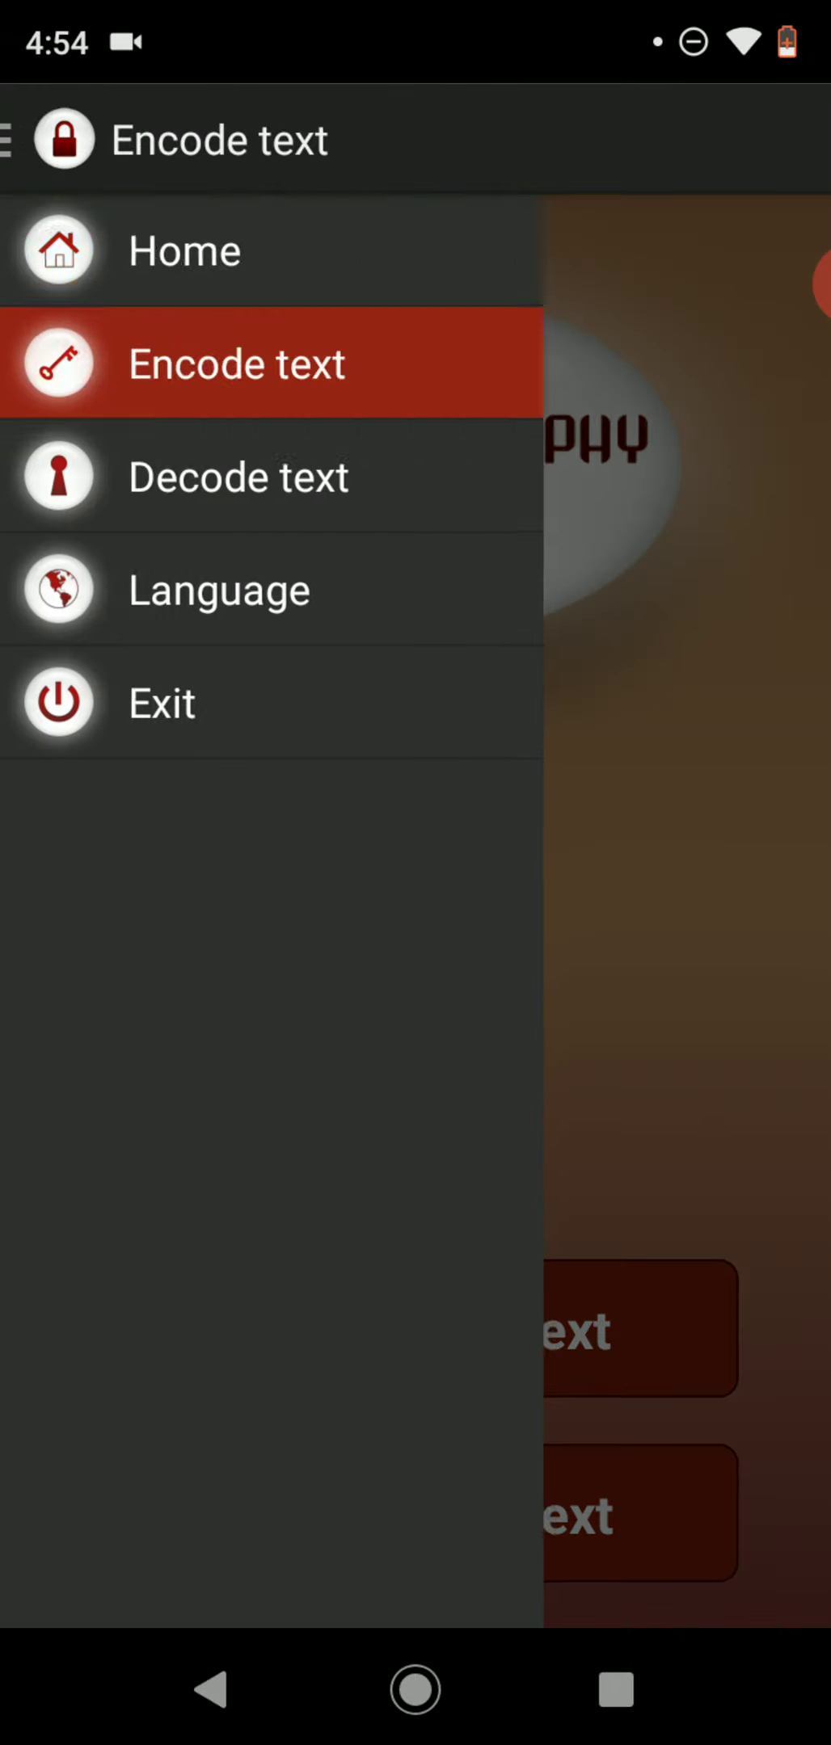
{"action": "left_click", "coordinate": [235, 364]}
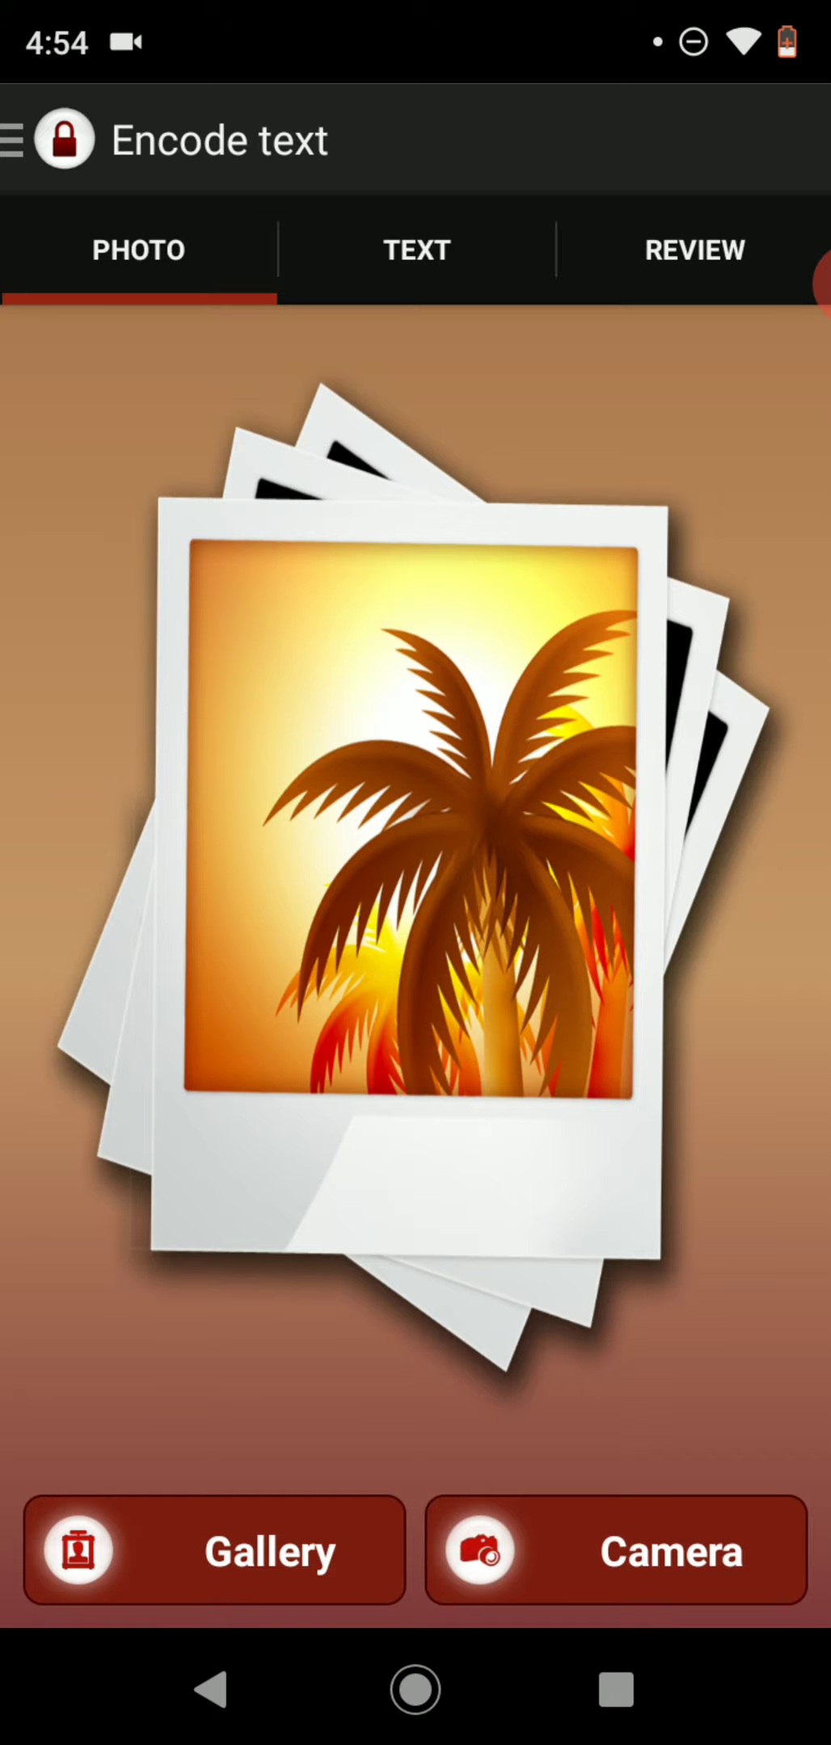
{"action": "left_click", "coordinate": [214, 1549]}
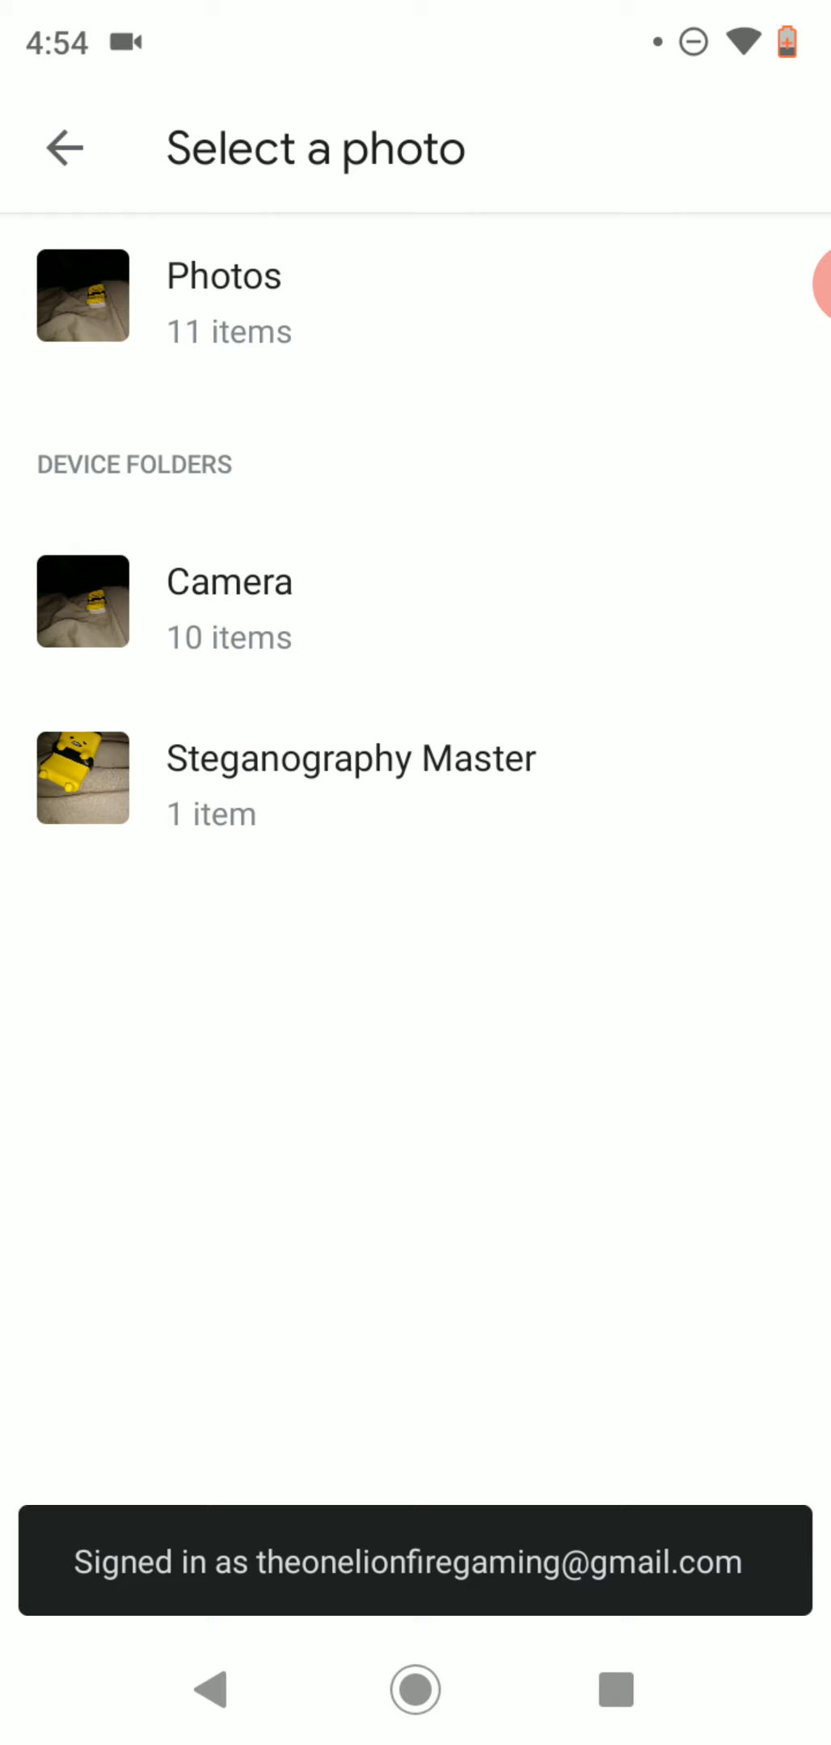
{"action": "left_click", "coordinate": [223, 275]}
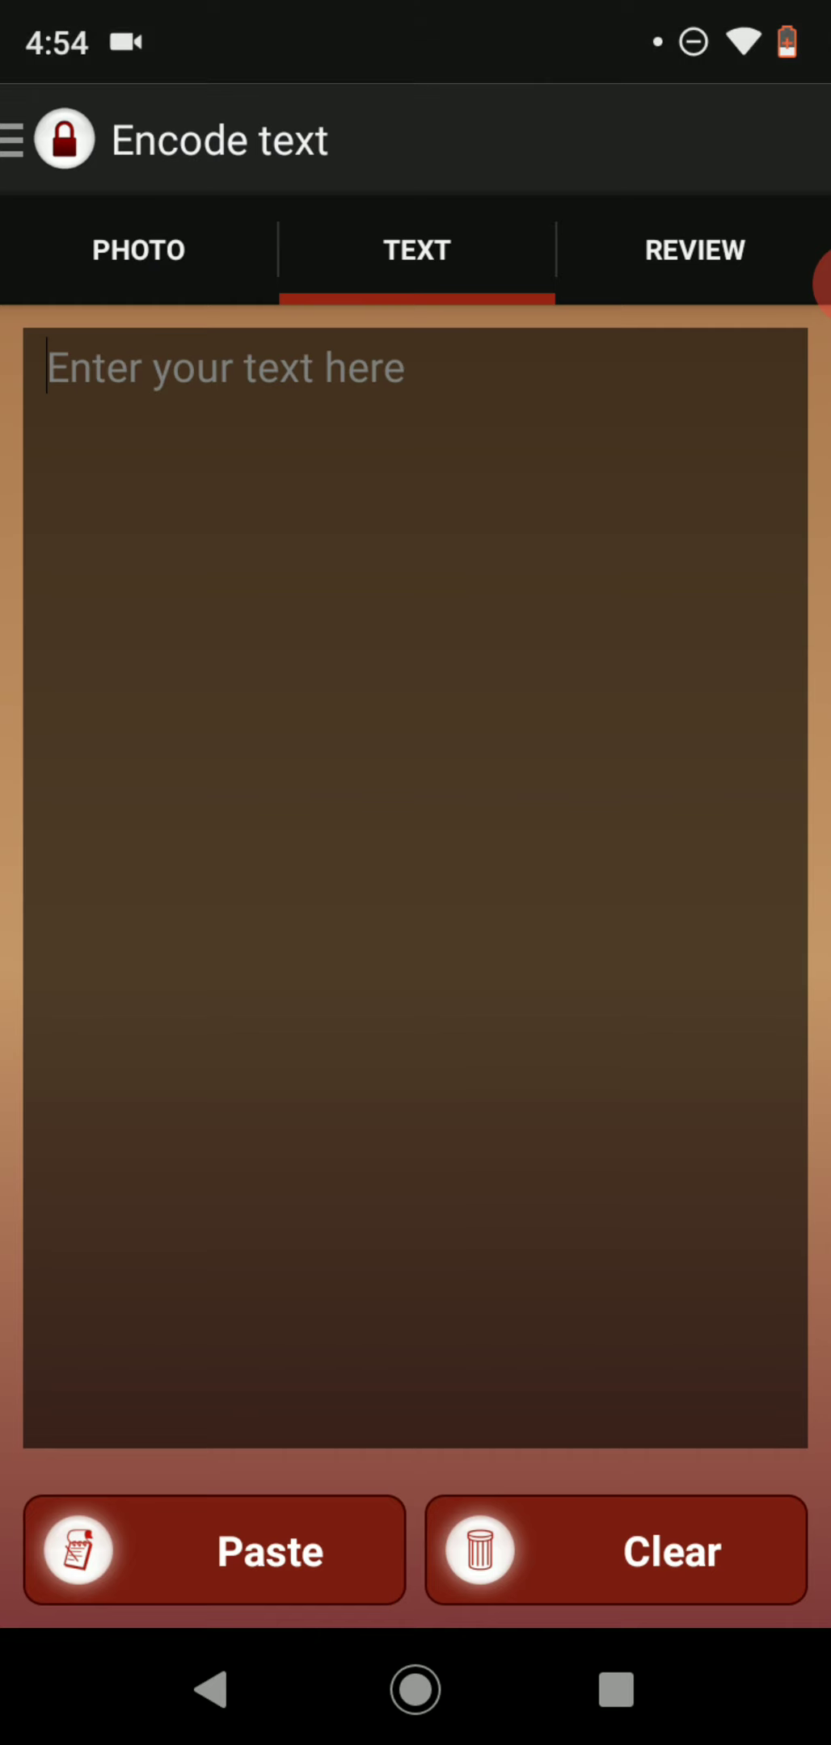
Enter 'hi' as the secret message on the TEXT tab and move to the REVIEW tab showing output name photo2.
{"action": "left_click", "coordinate": [137, 249]}
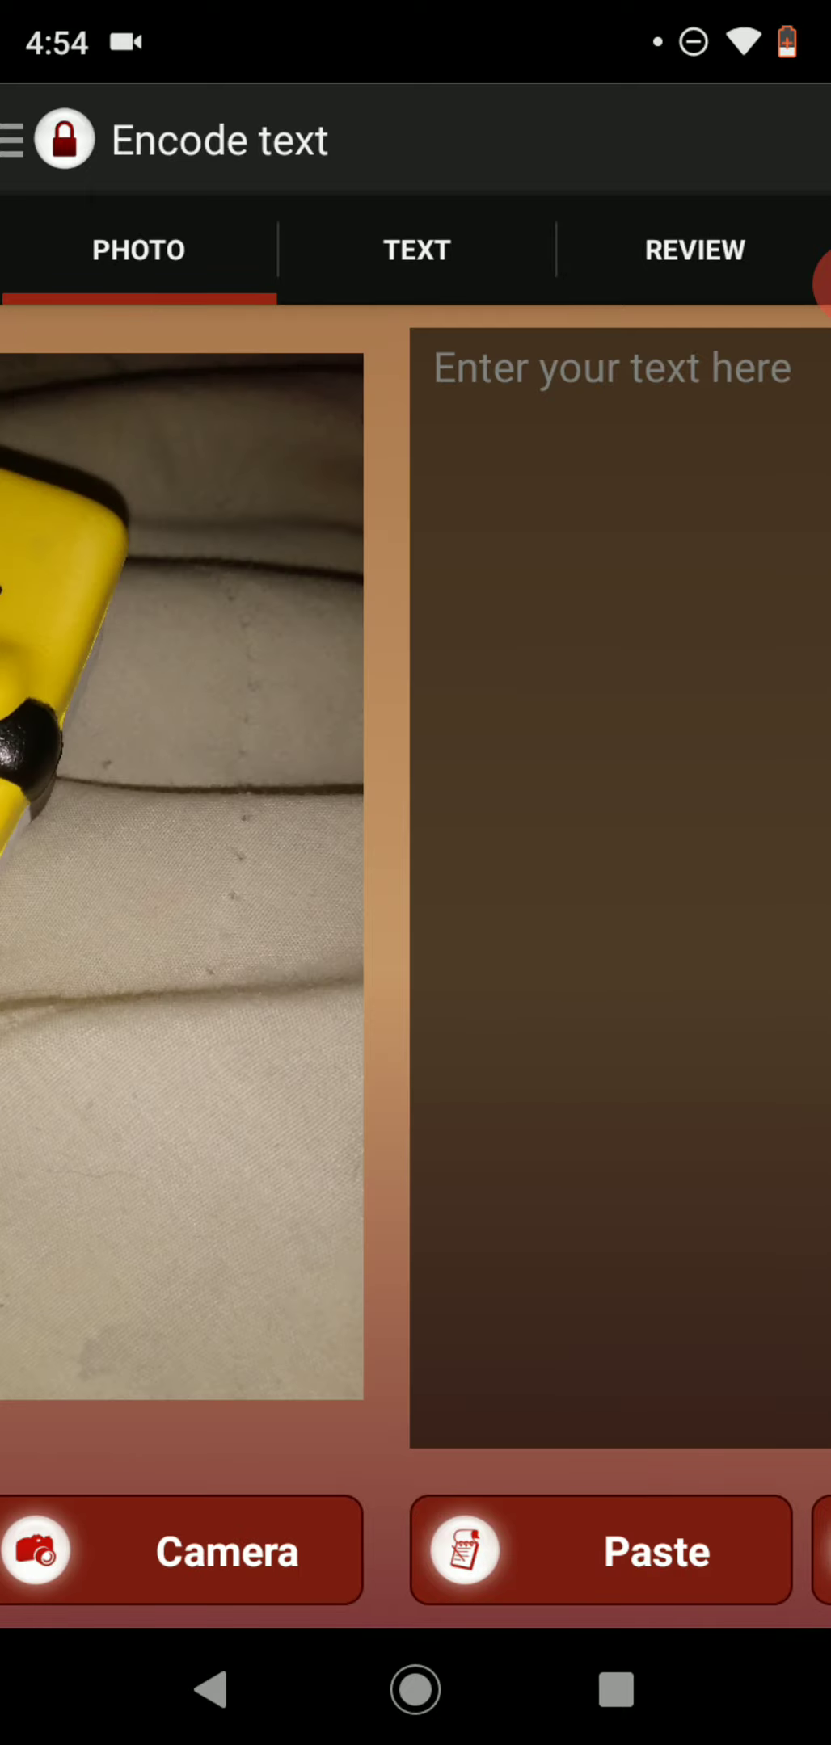
{"action": "left_click", "coordinate": [417, 249]}
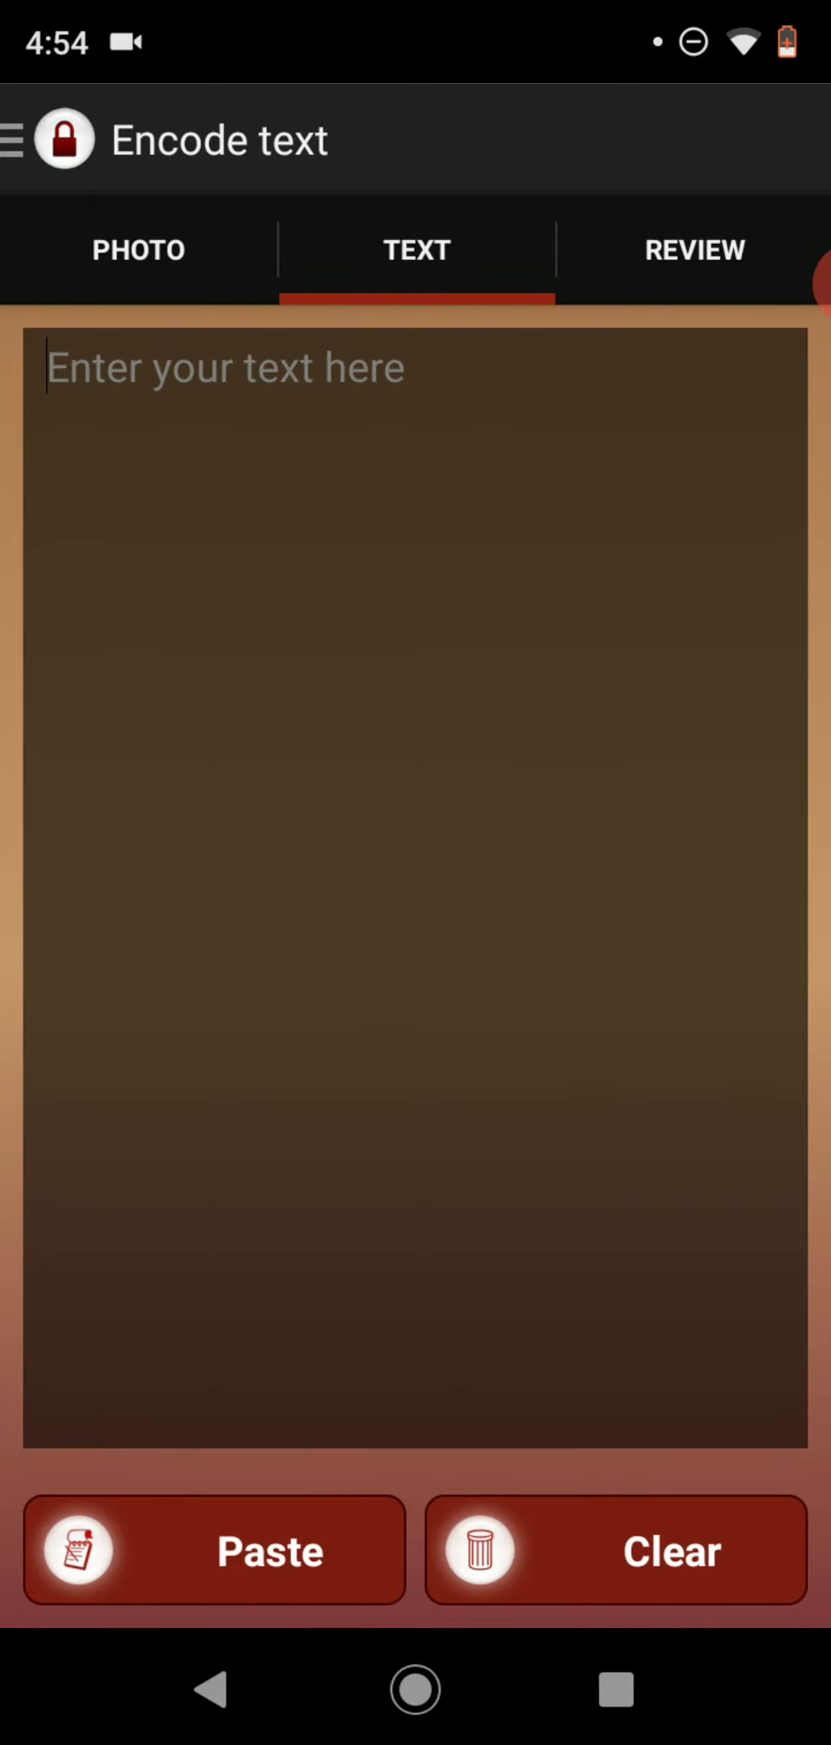
{"action": "type", "text": "h"}
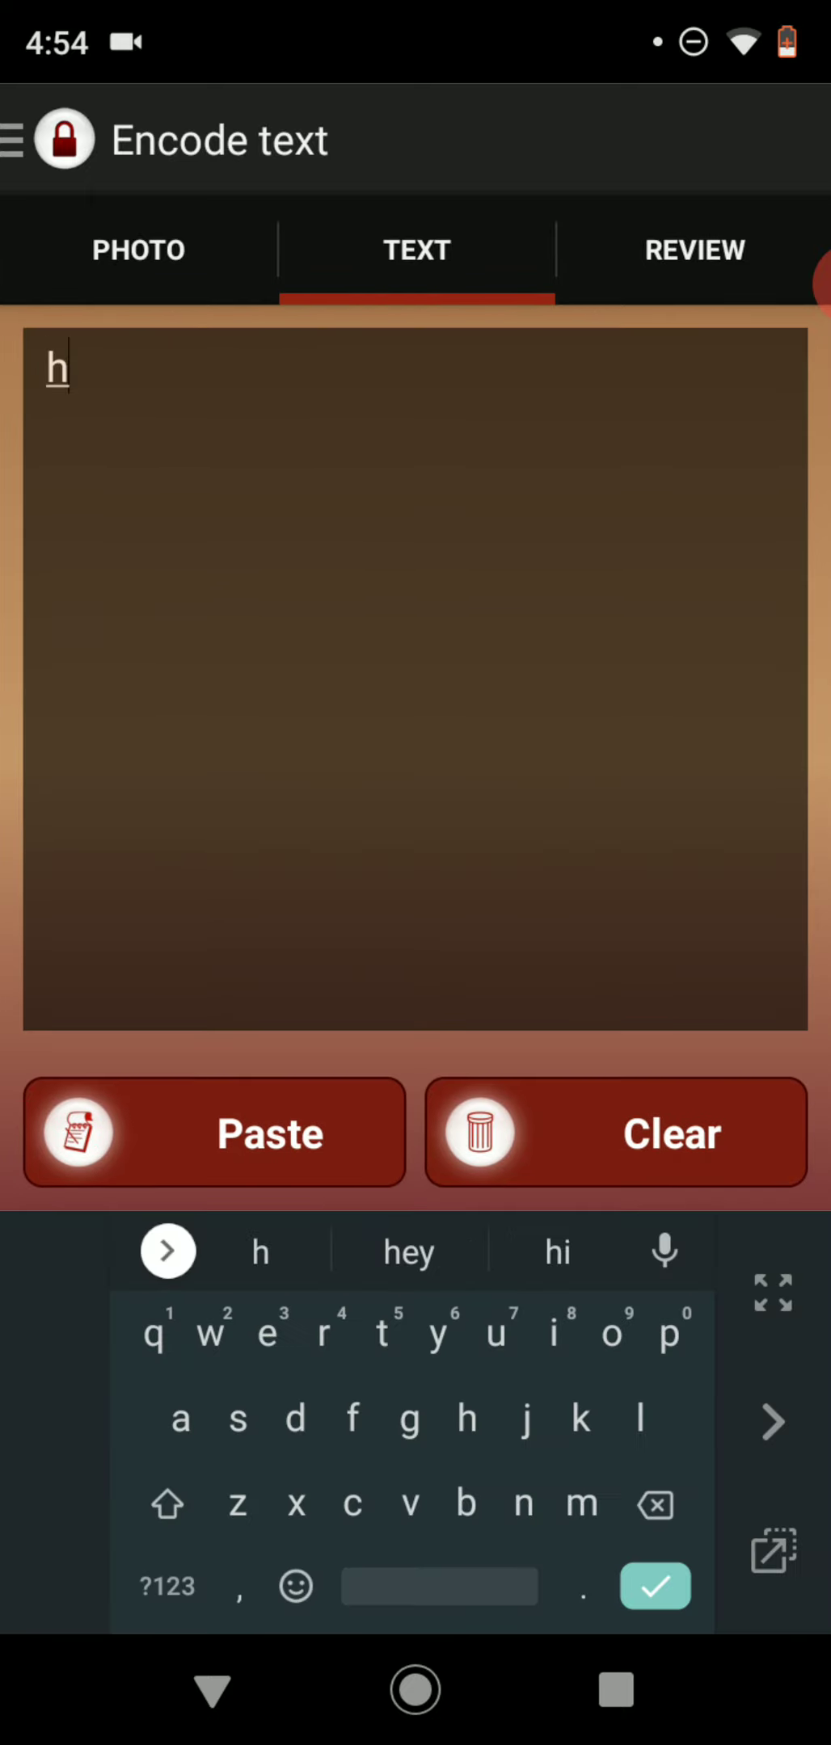
{"action": "type", "text": "i"}
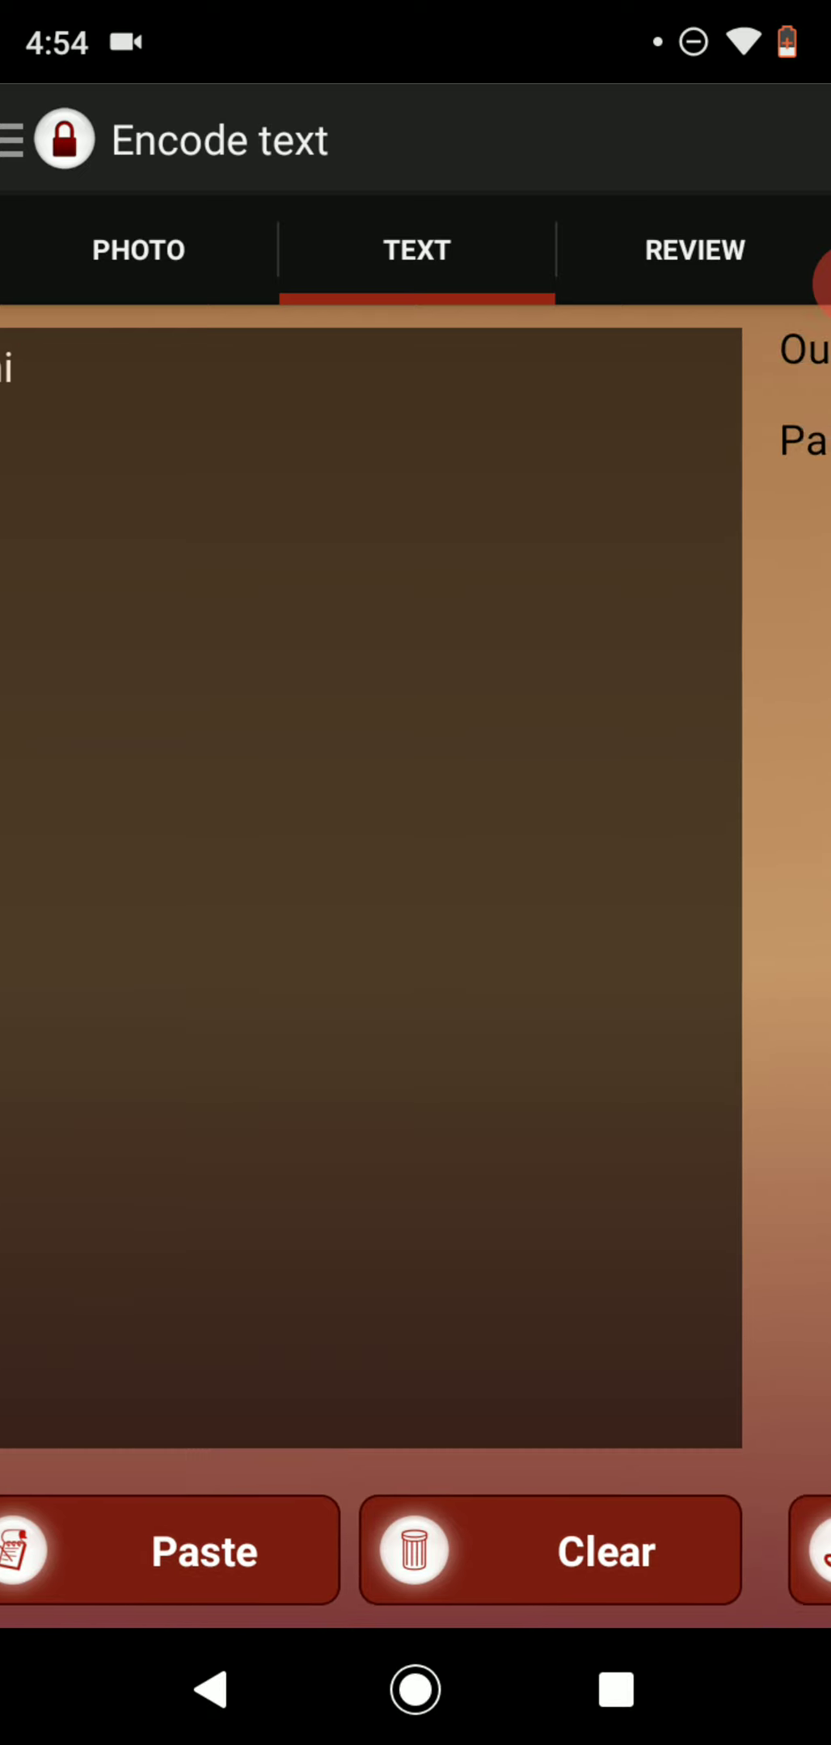
{"action": "left_click", "coordinate": [17, 139]}
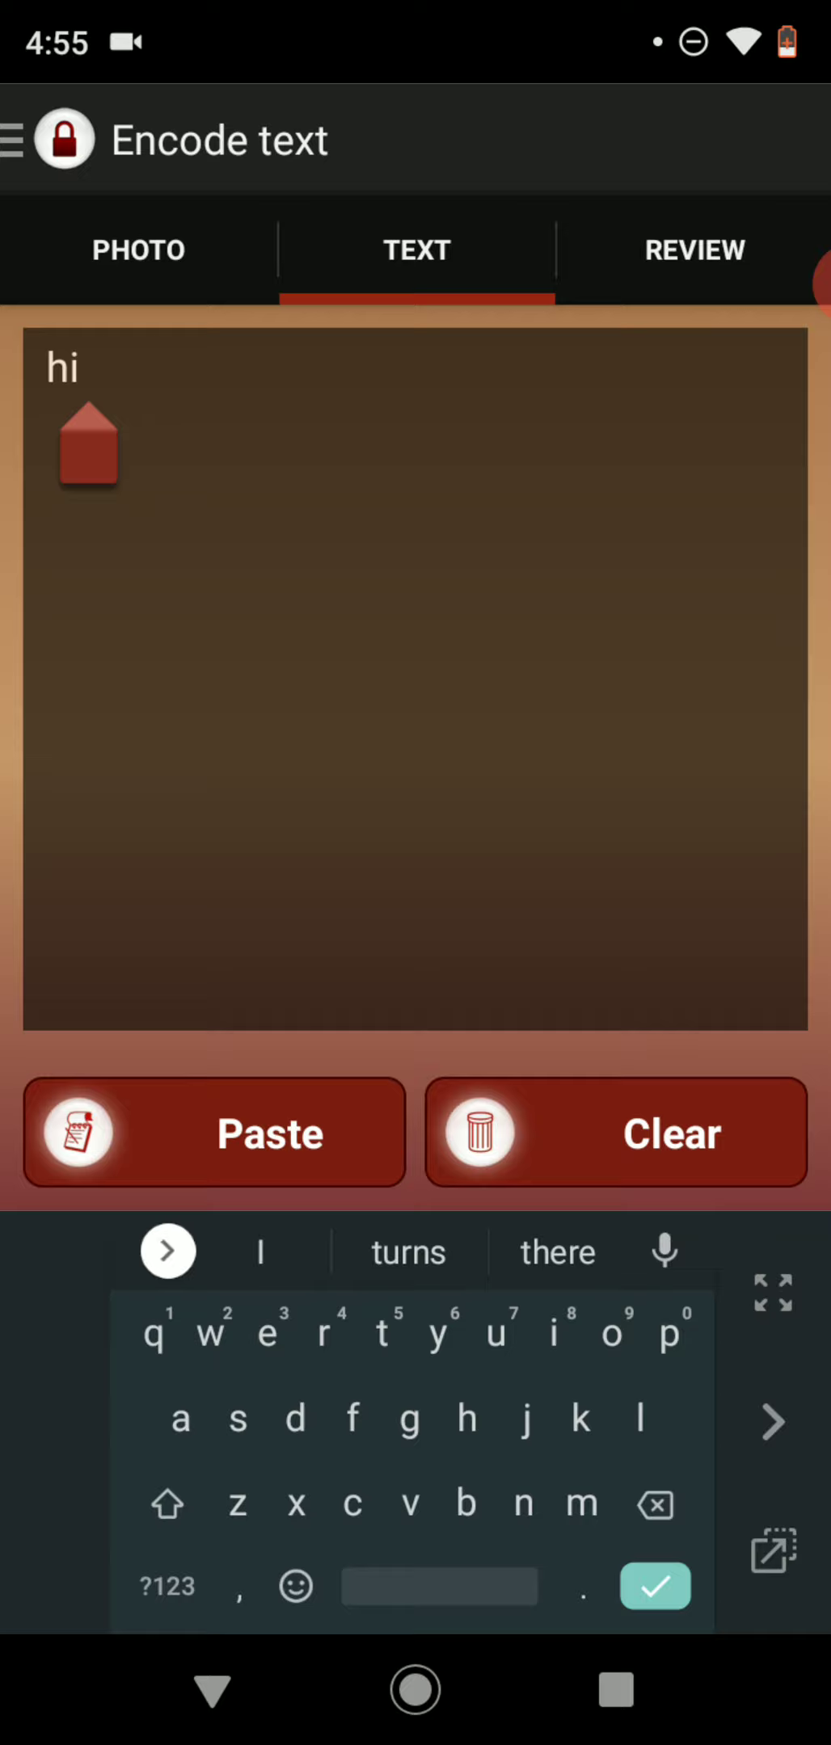
{"action": "left_click", "coordinate": [693, 249]}
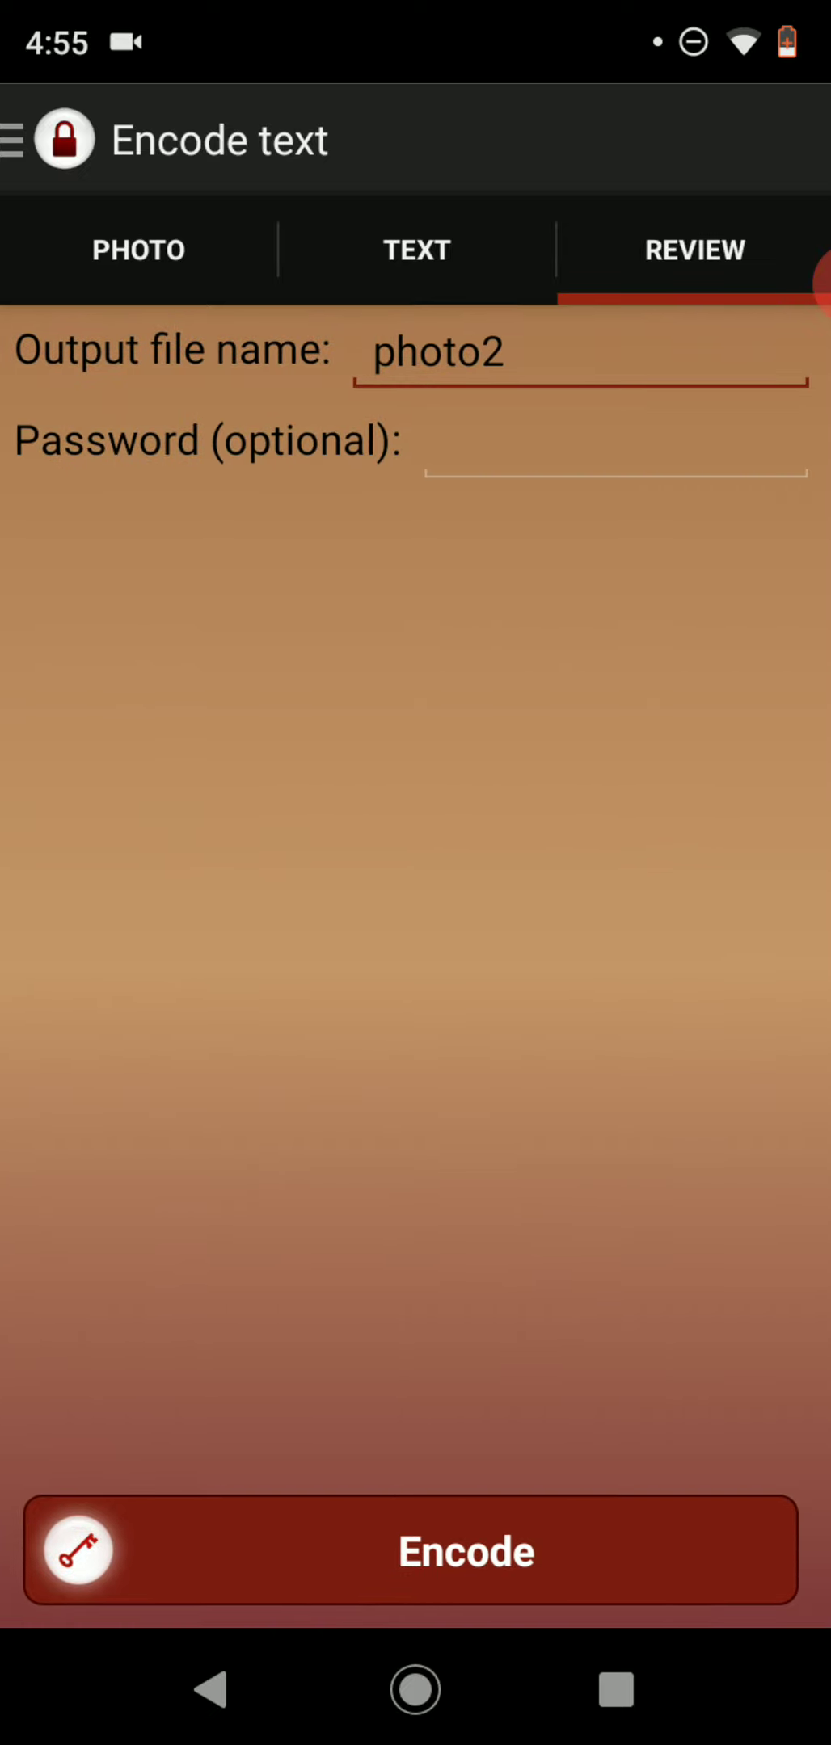
Enter the password, encode and save the photo as photo2.png, then choose Start Over.
{"action": "left_click", "coordinate": [613, 459]}
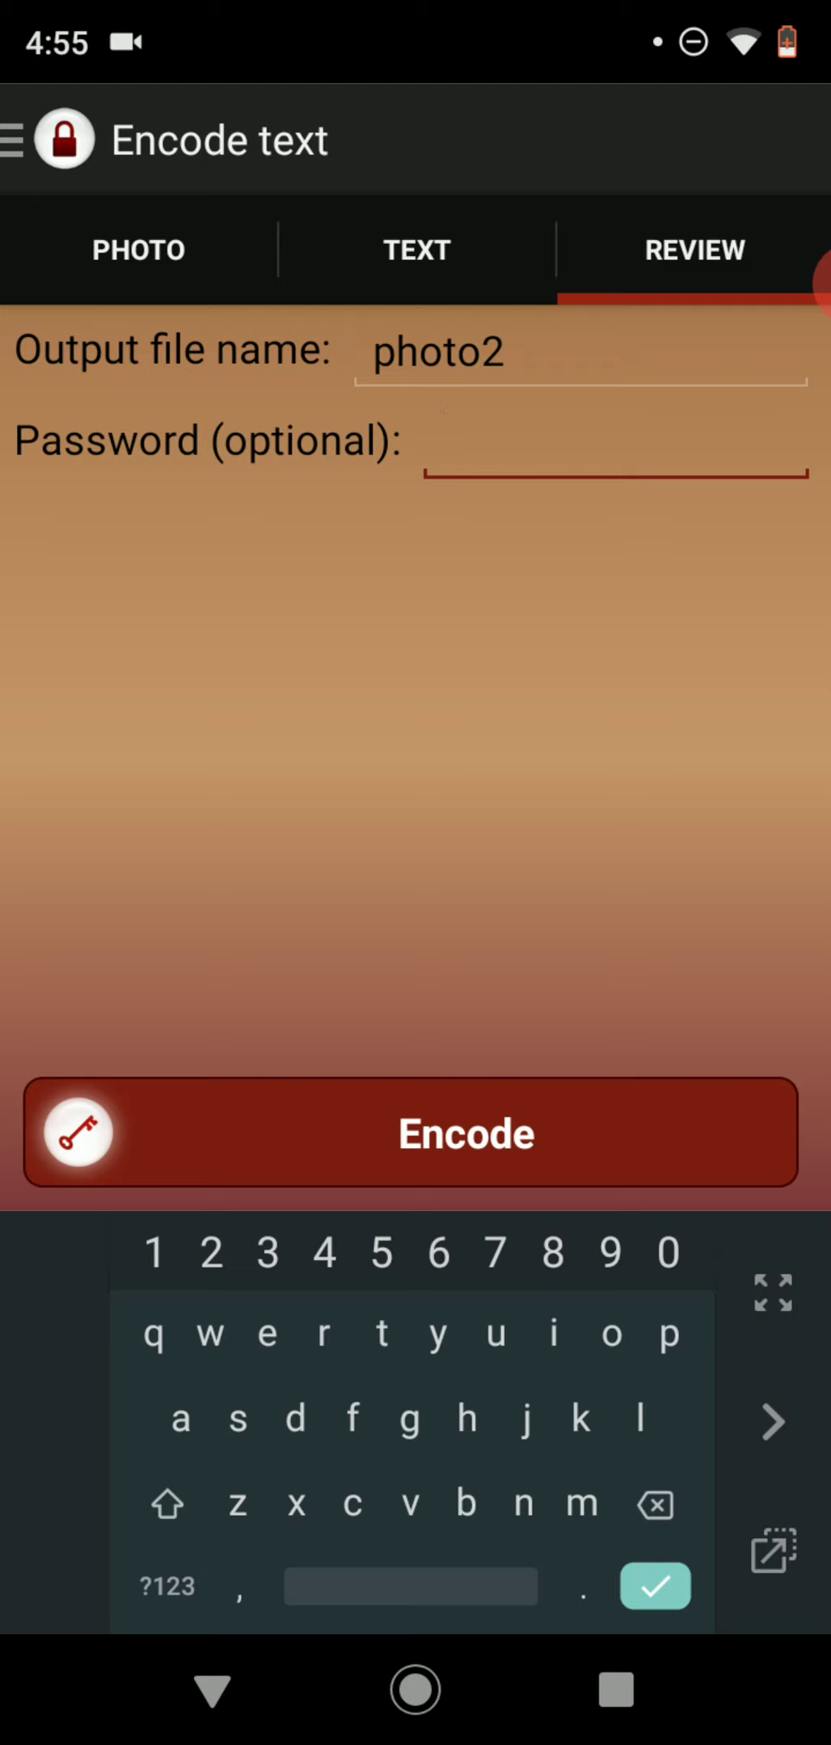
{"action": "type", "text": "1"}
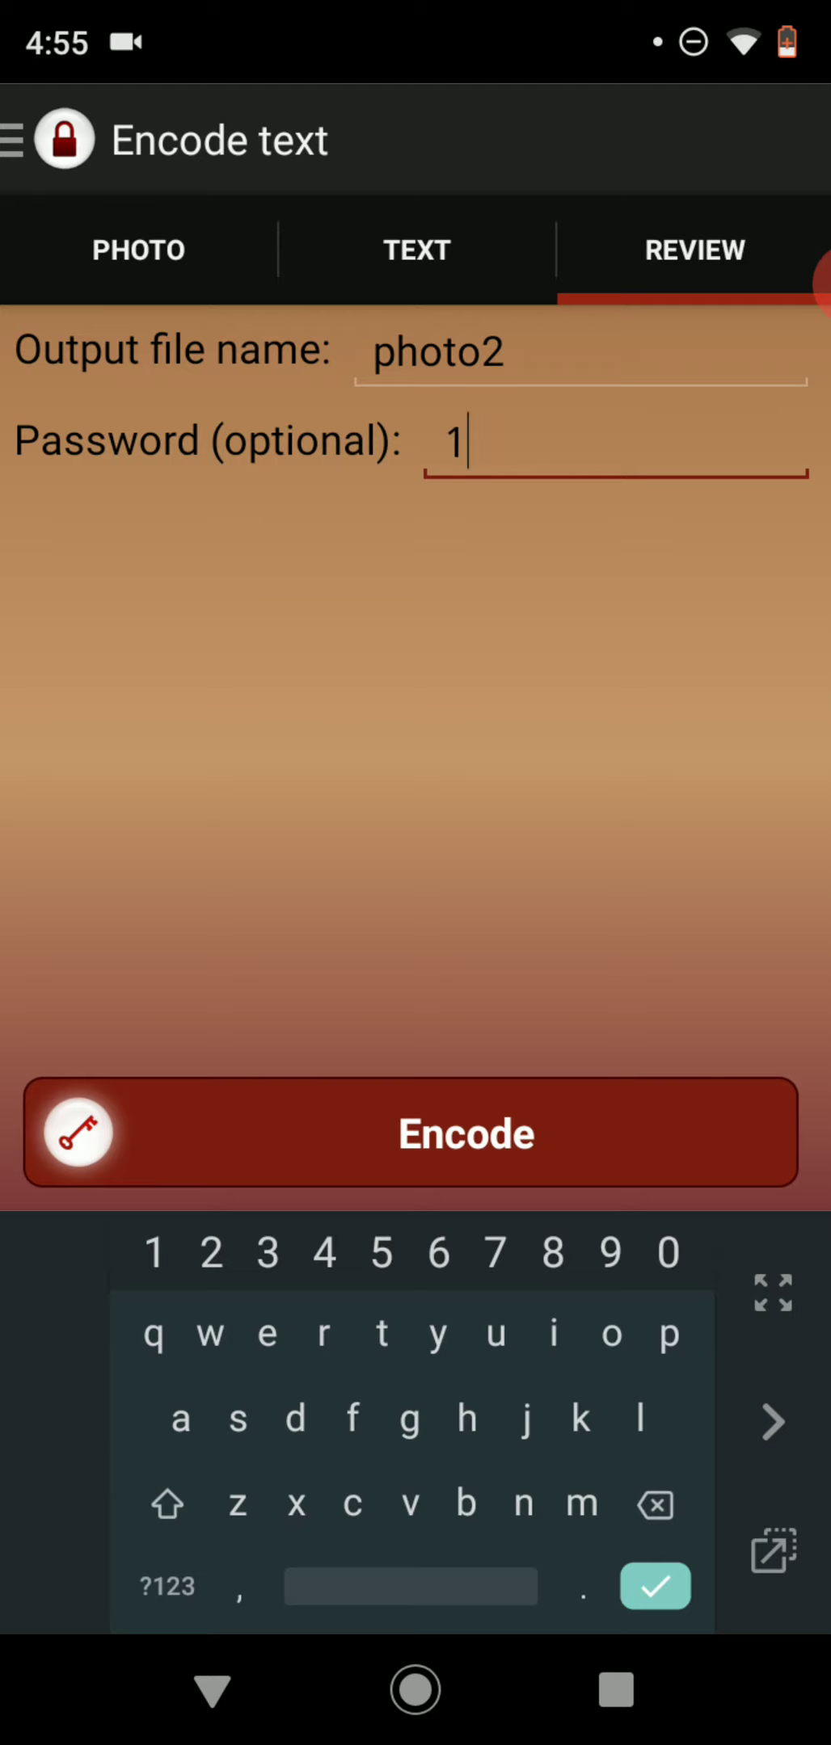
{"action": "type", "text": "3"}
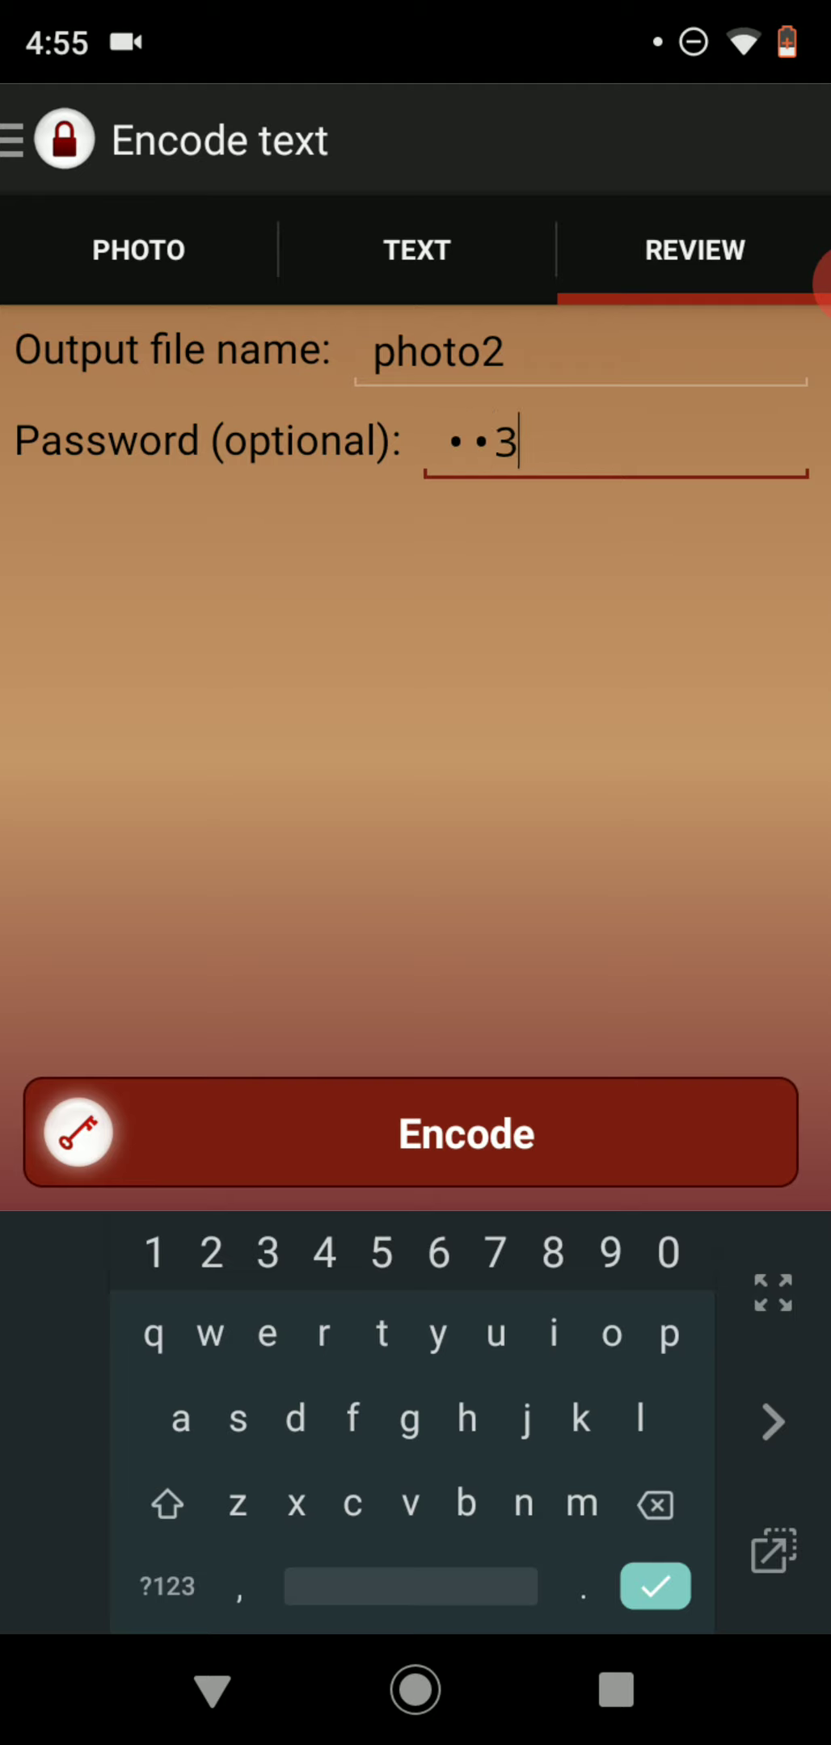
{"action": "type", "text": "5"}
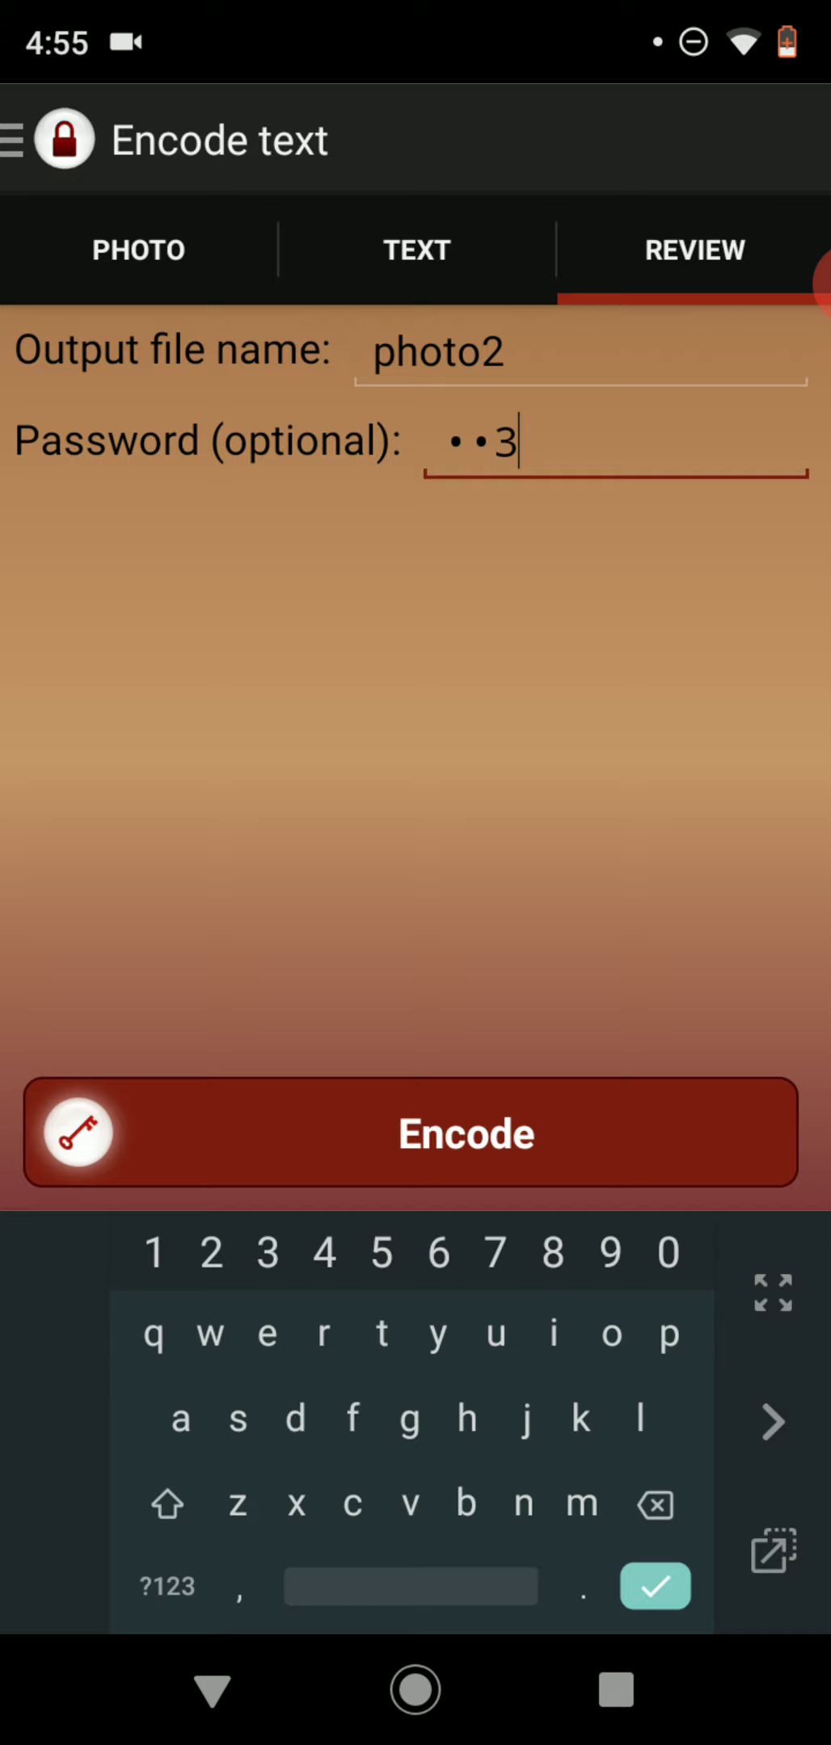
{"action": "type", "text": "5"}
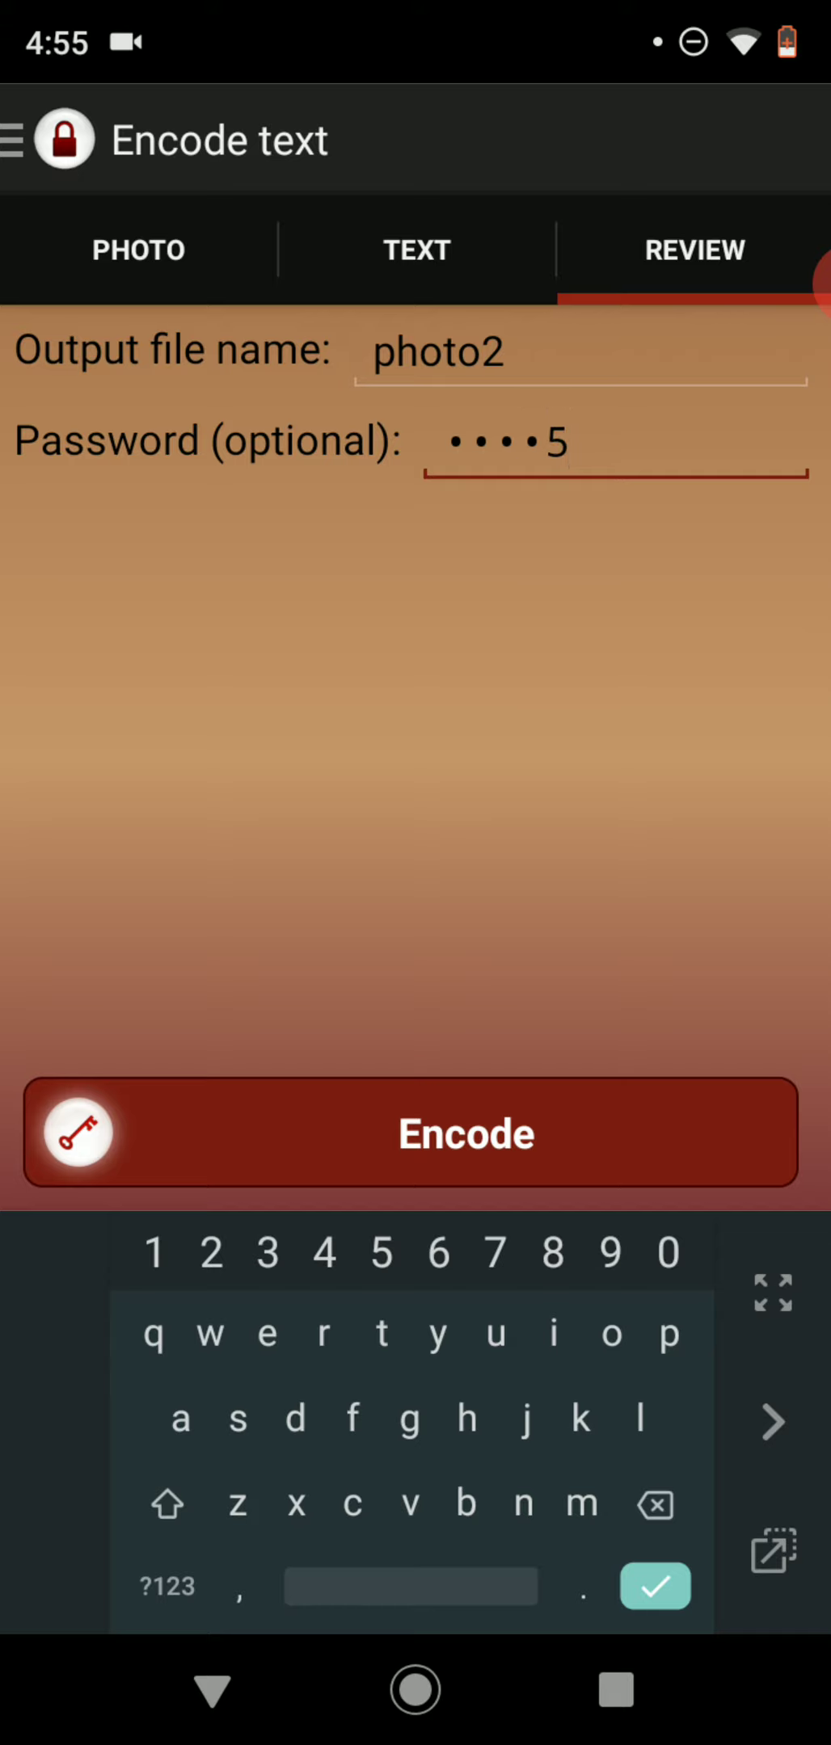
{"action": "left_click", "coordinate": [465, 1133]}
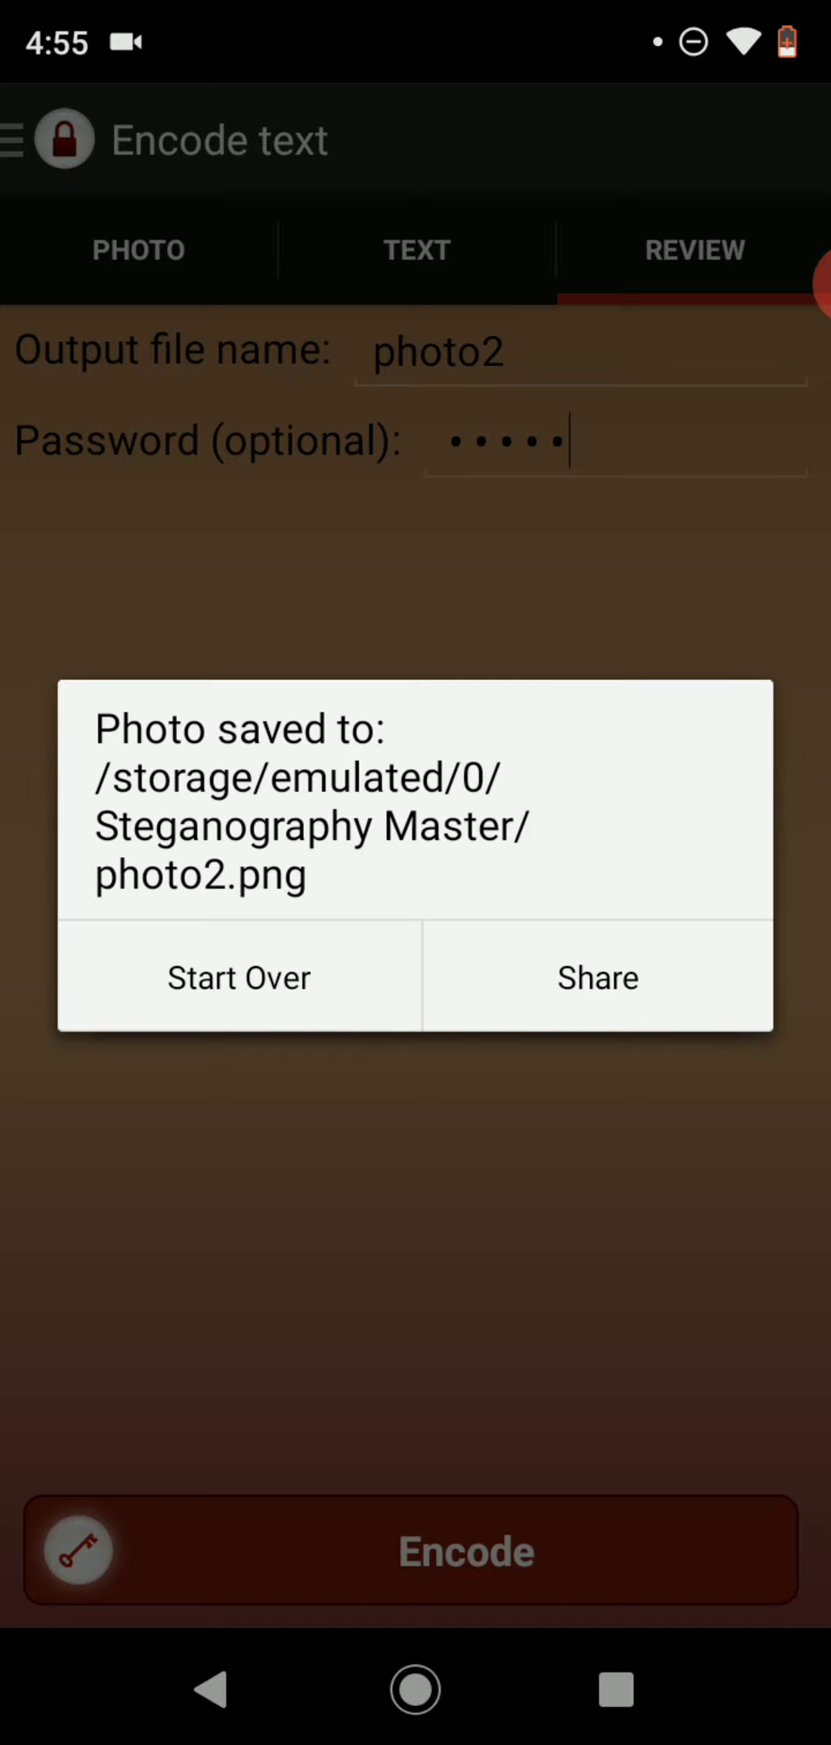
{"action": "left_click", "coordinate": [237, 978]}
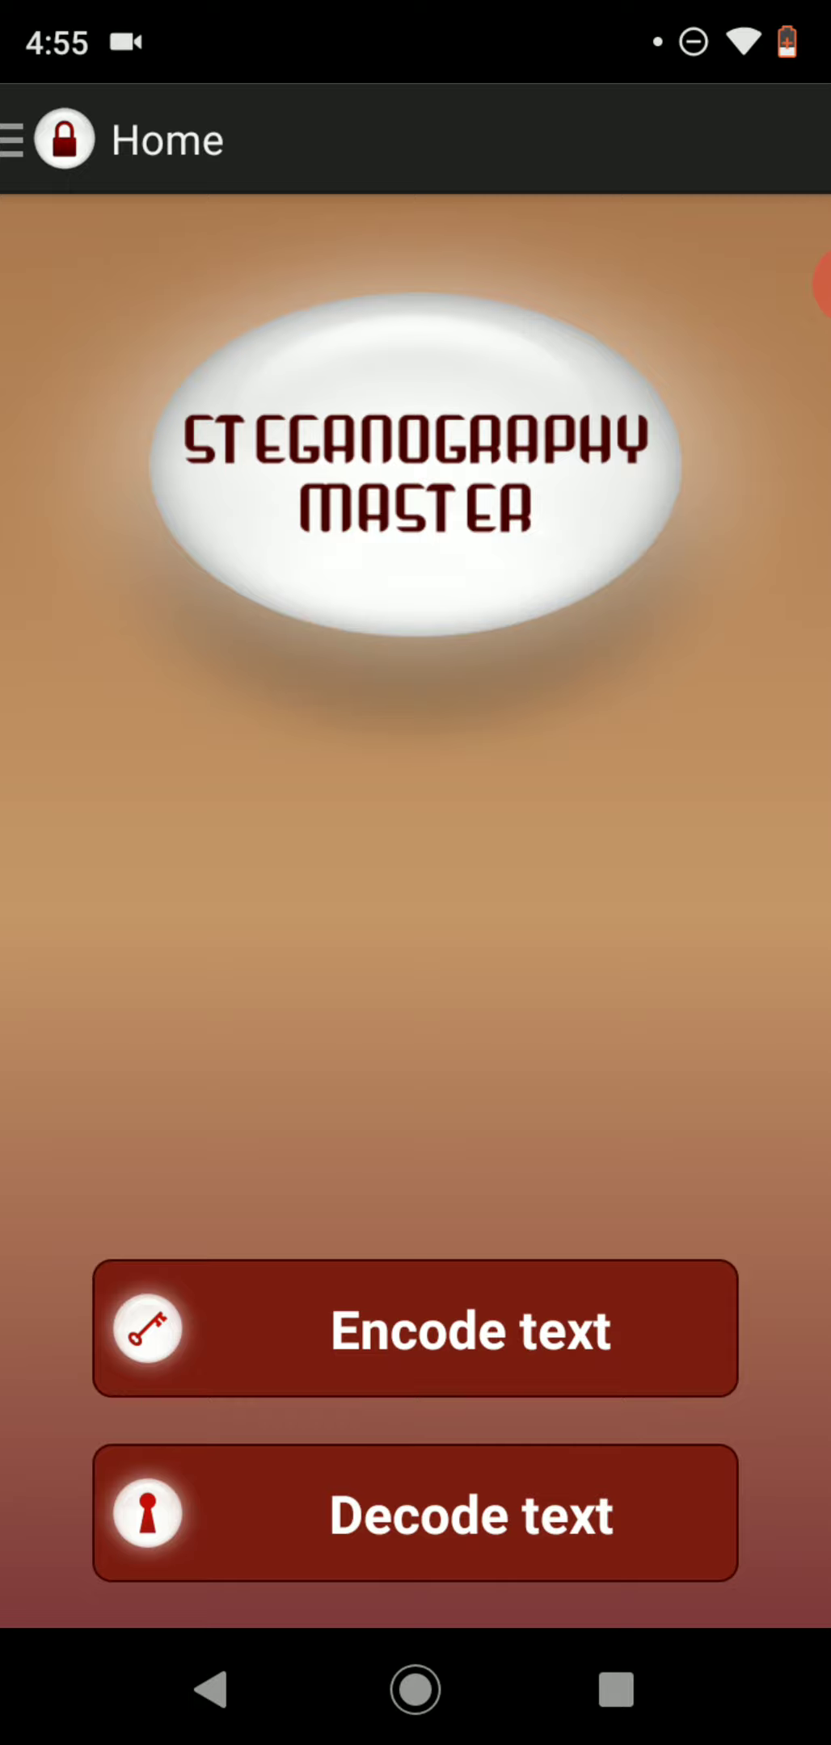
Switch to Decode text, load the saved photo from the Steganography Master folder, and dismiss the password prompt.
{"action": "left_click", "coordinate": [413, 1511]}
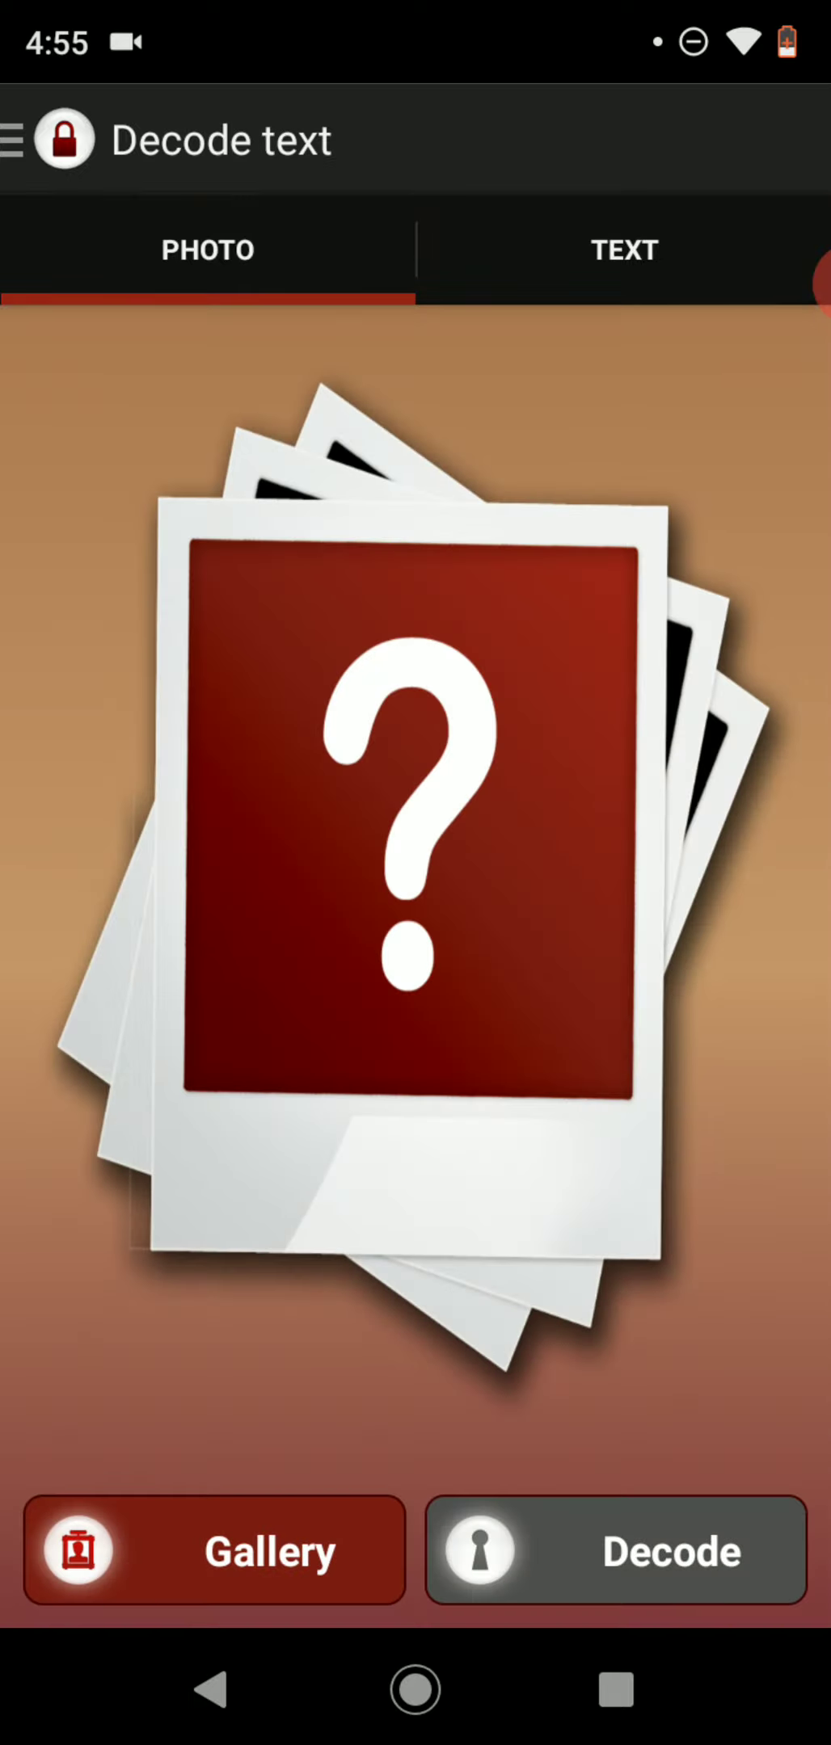
{"action": "left_click", "coordinate": [215, 1550]}
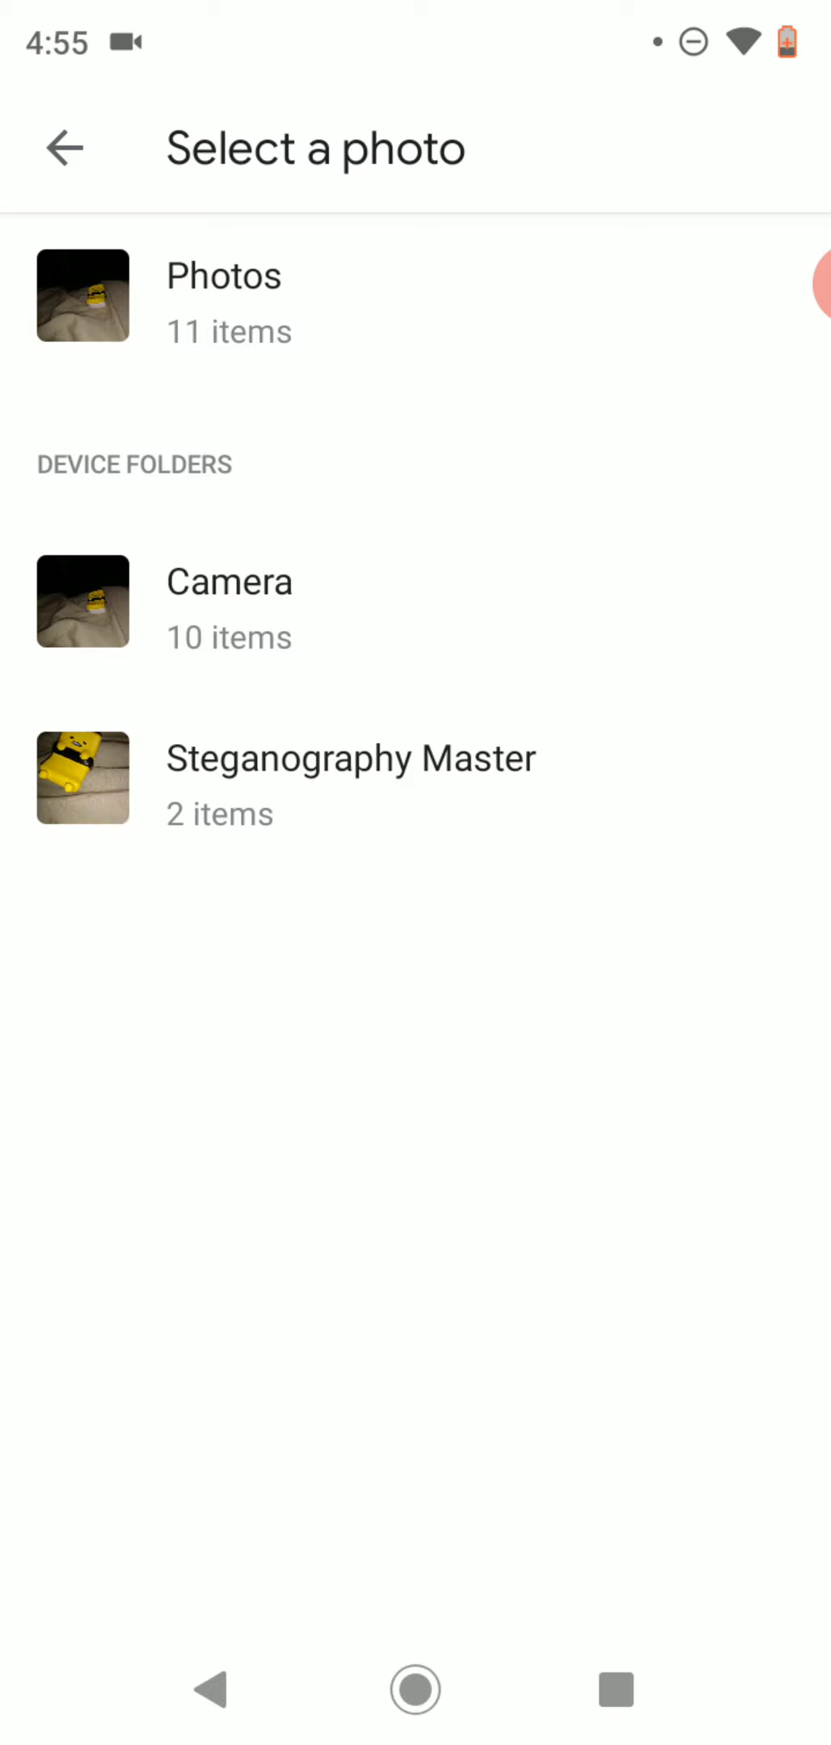
{"action": "left_click", "coordinate": [349, 758]}
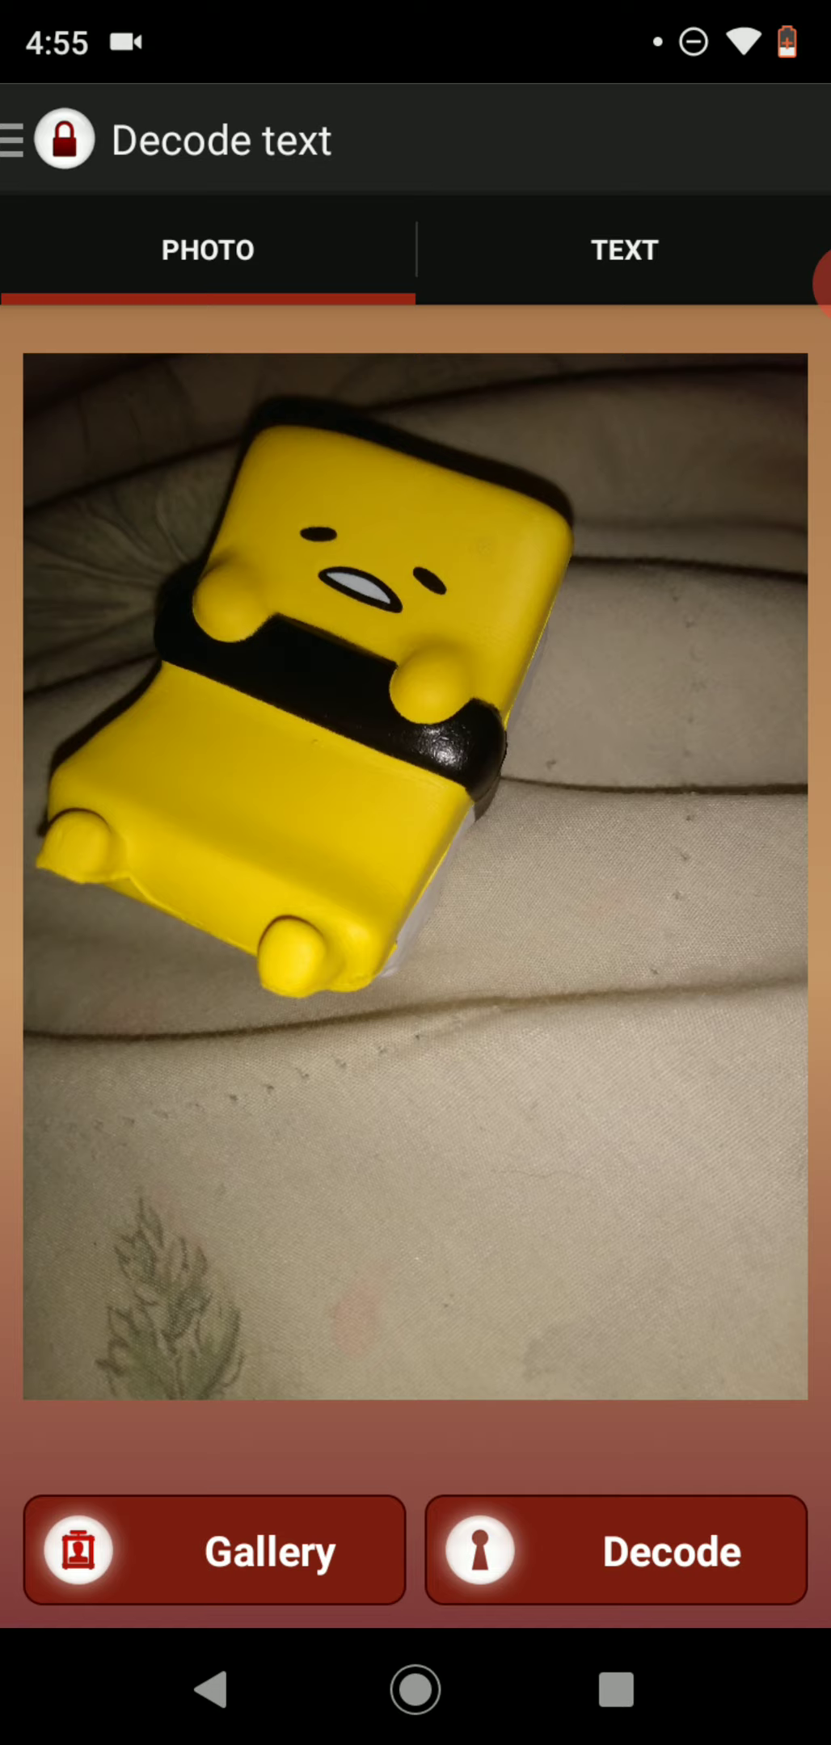
{"action": "left_click", "coordinate": [614, 1550]}
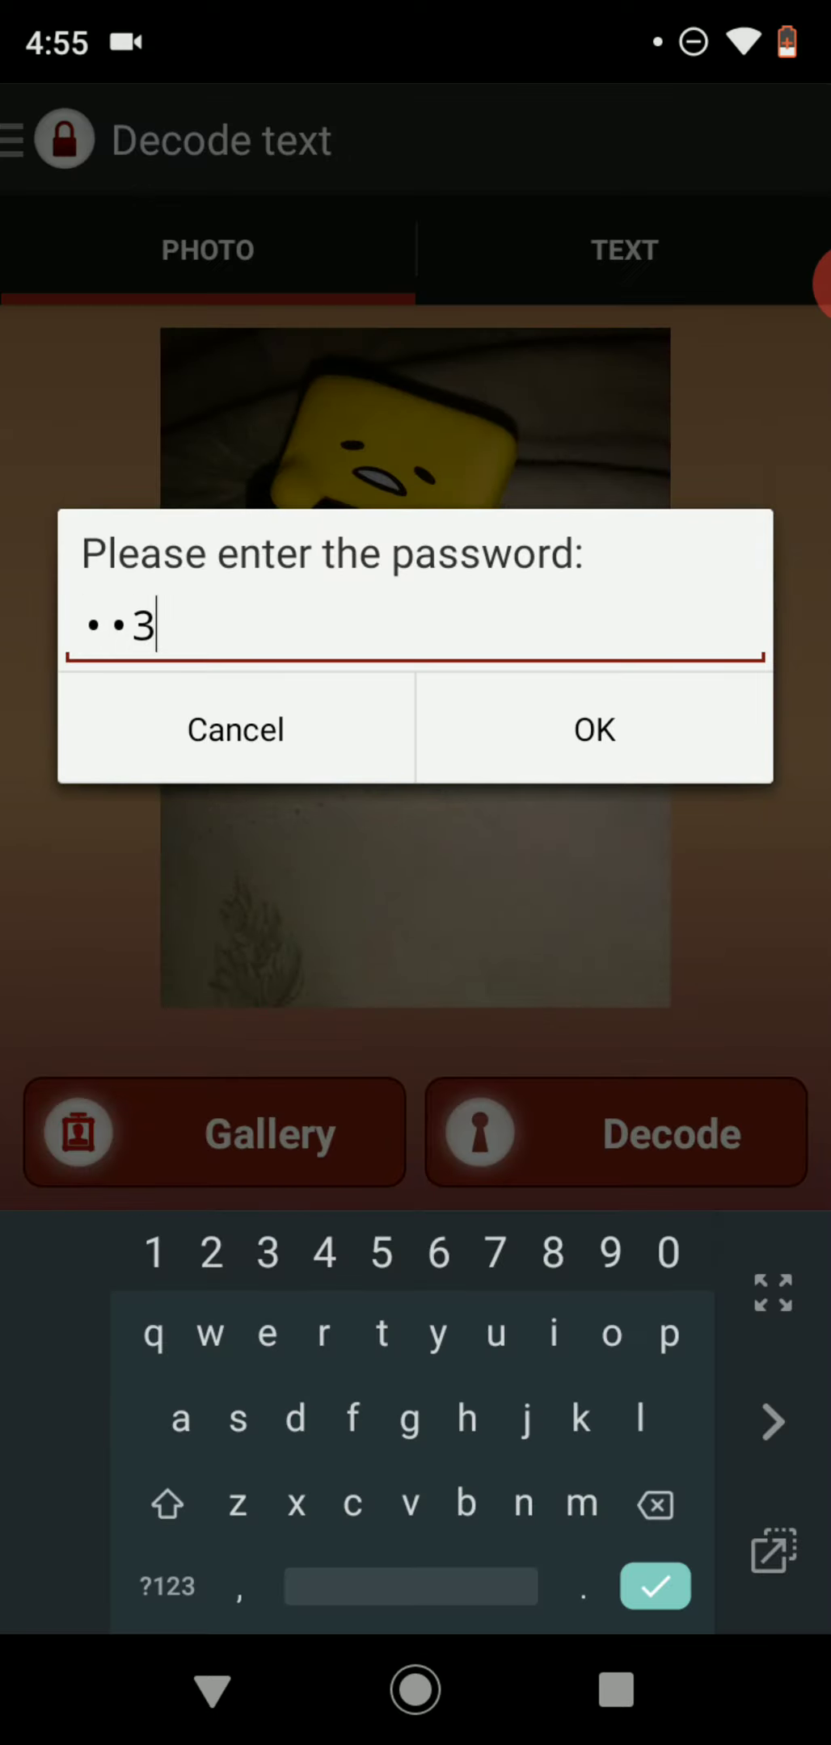
{"action": "left_click", "coordinate": [594, 729]}
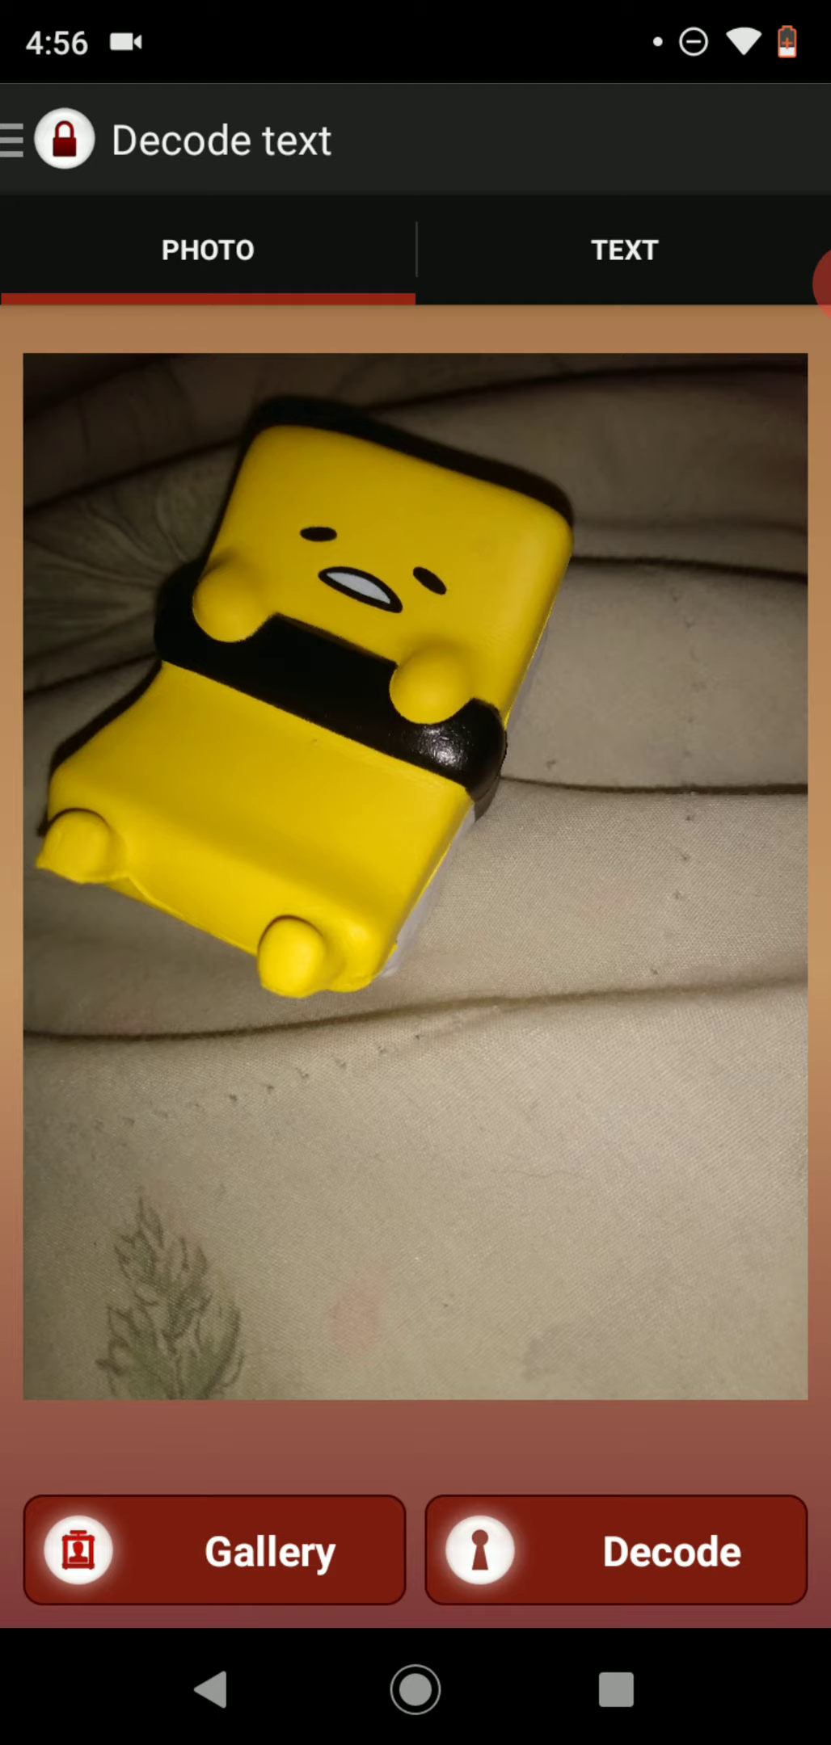
Reselect the photo, decode it with the password, and view the revealed message 'hi' on the TEXT tab.
{"action": "left_click", "coordinate": [23, 140]}
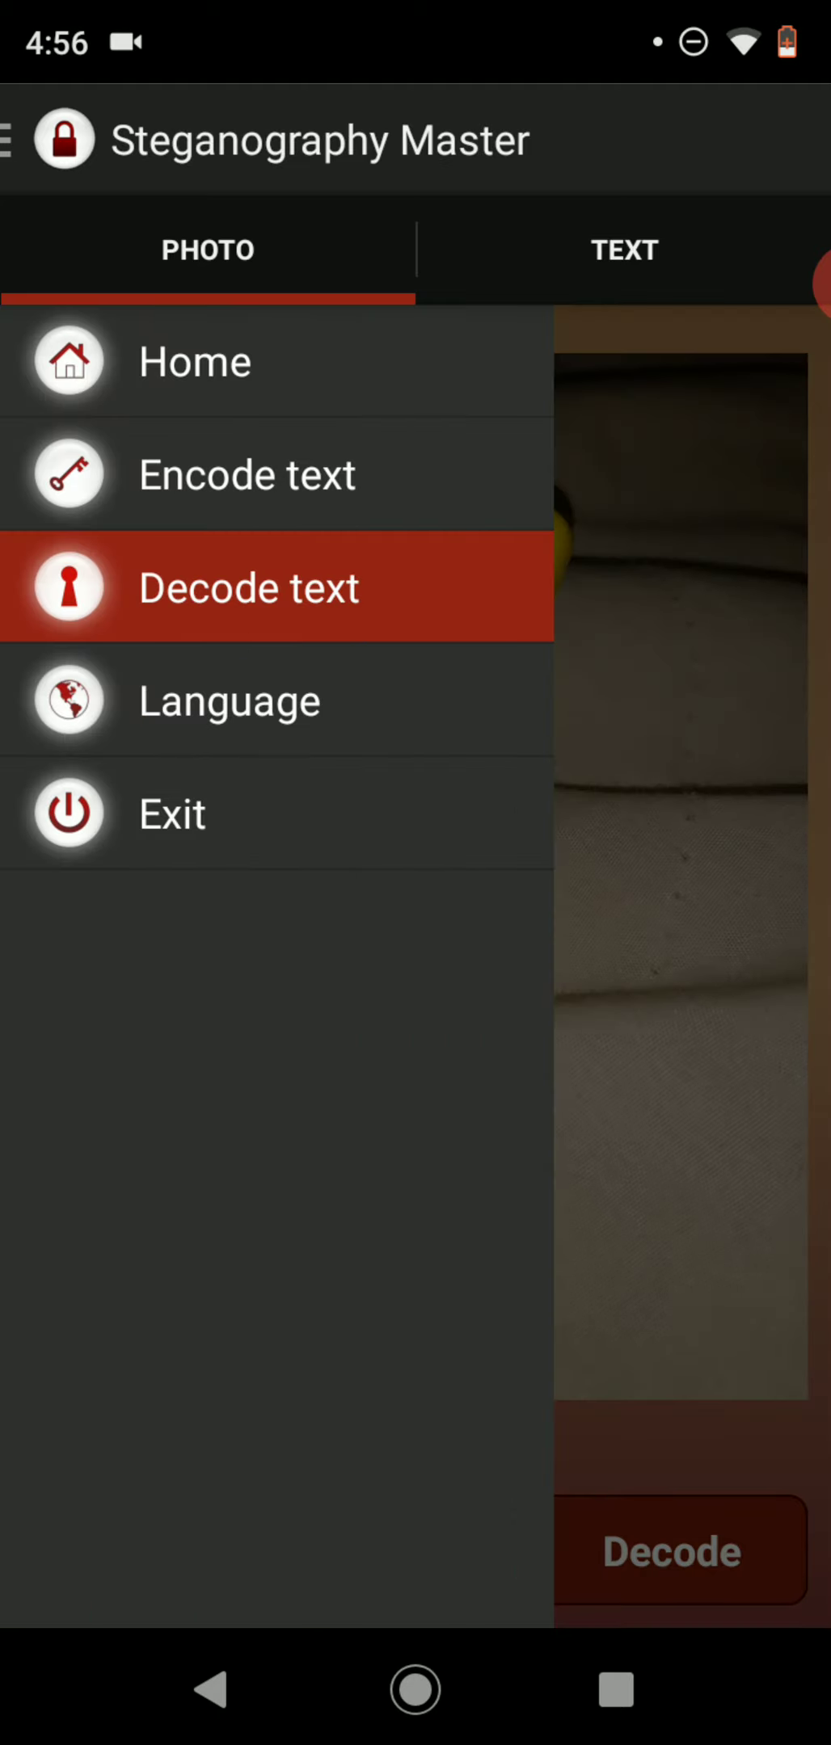
{"action": "left_click", "coordinate": [249, 588]}
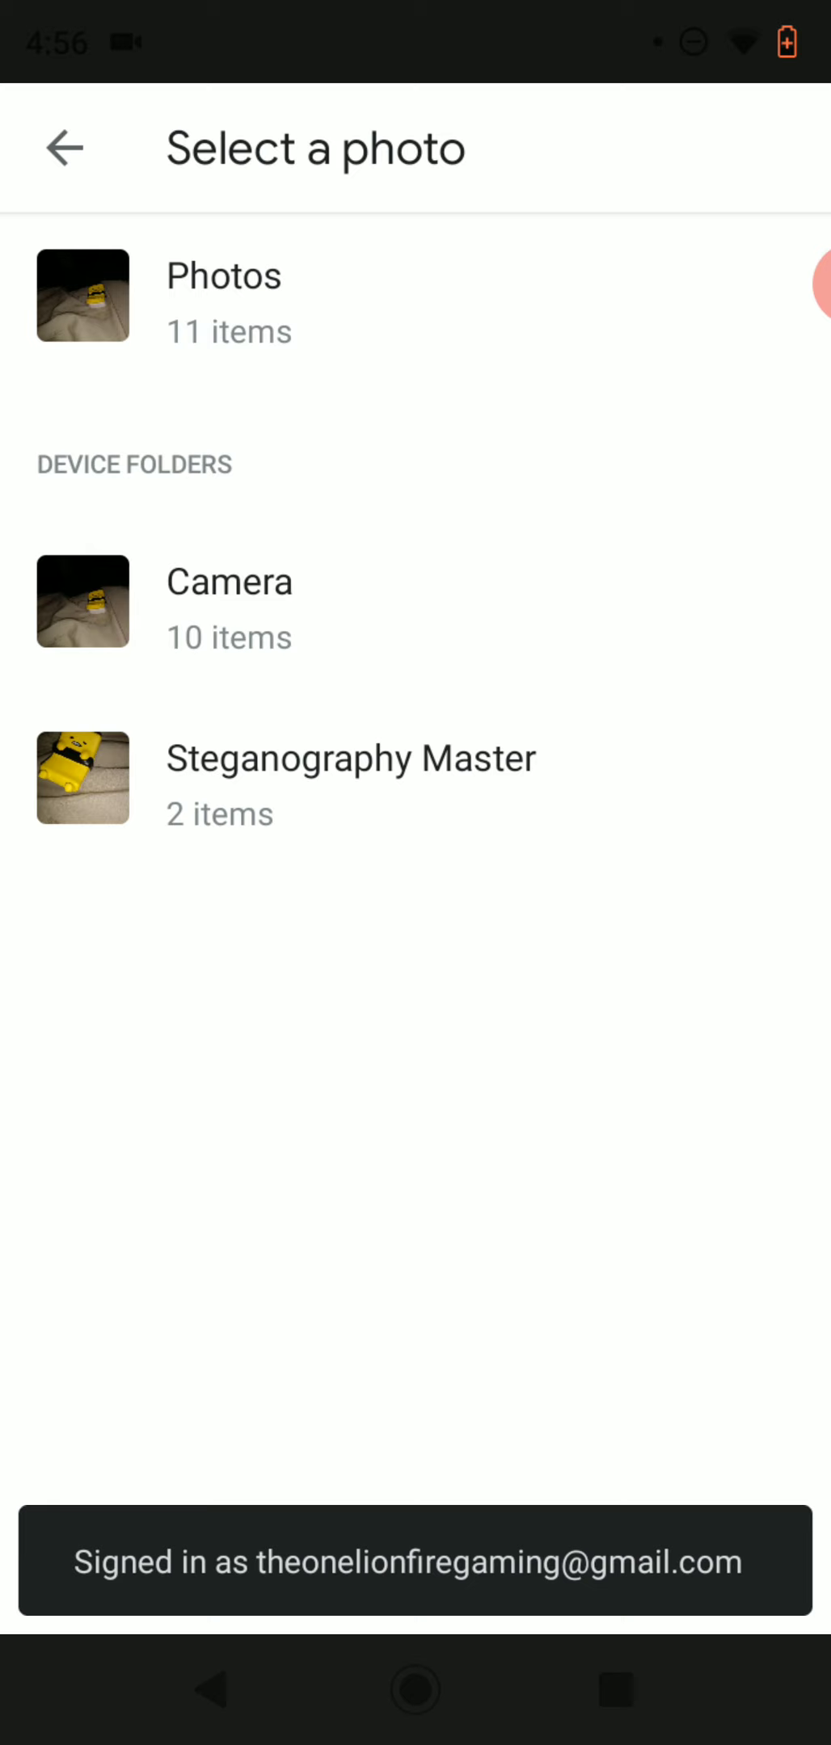
{"action": "left_click", "coordinate": [351, 777]}
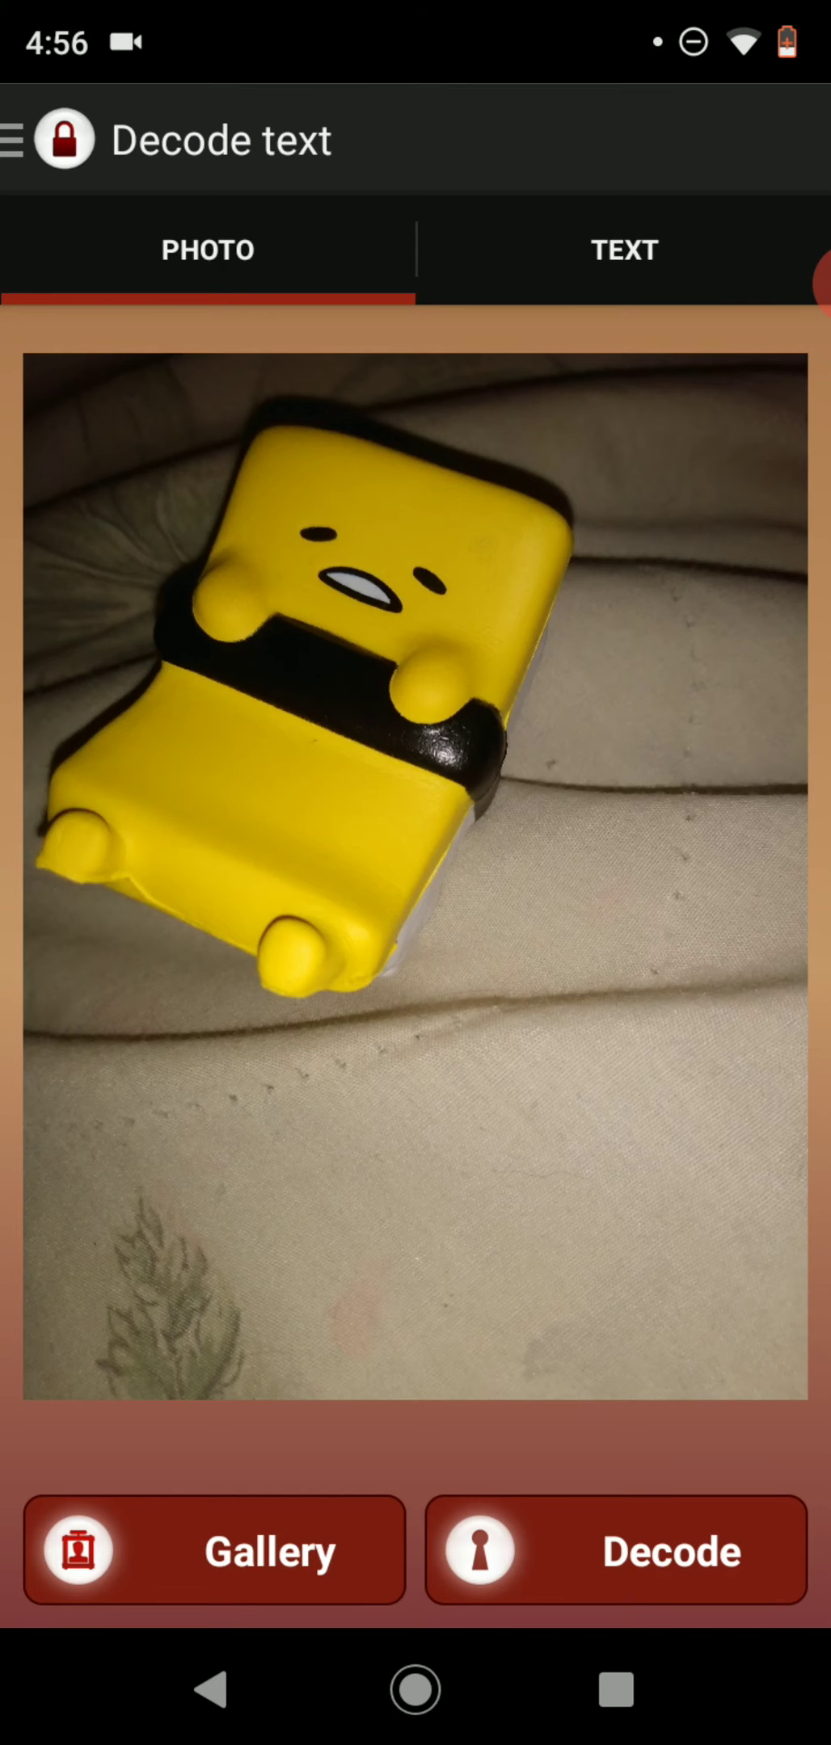
{"action": "left_click", "coordinate": [615, 1550]}
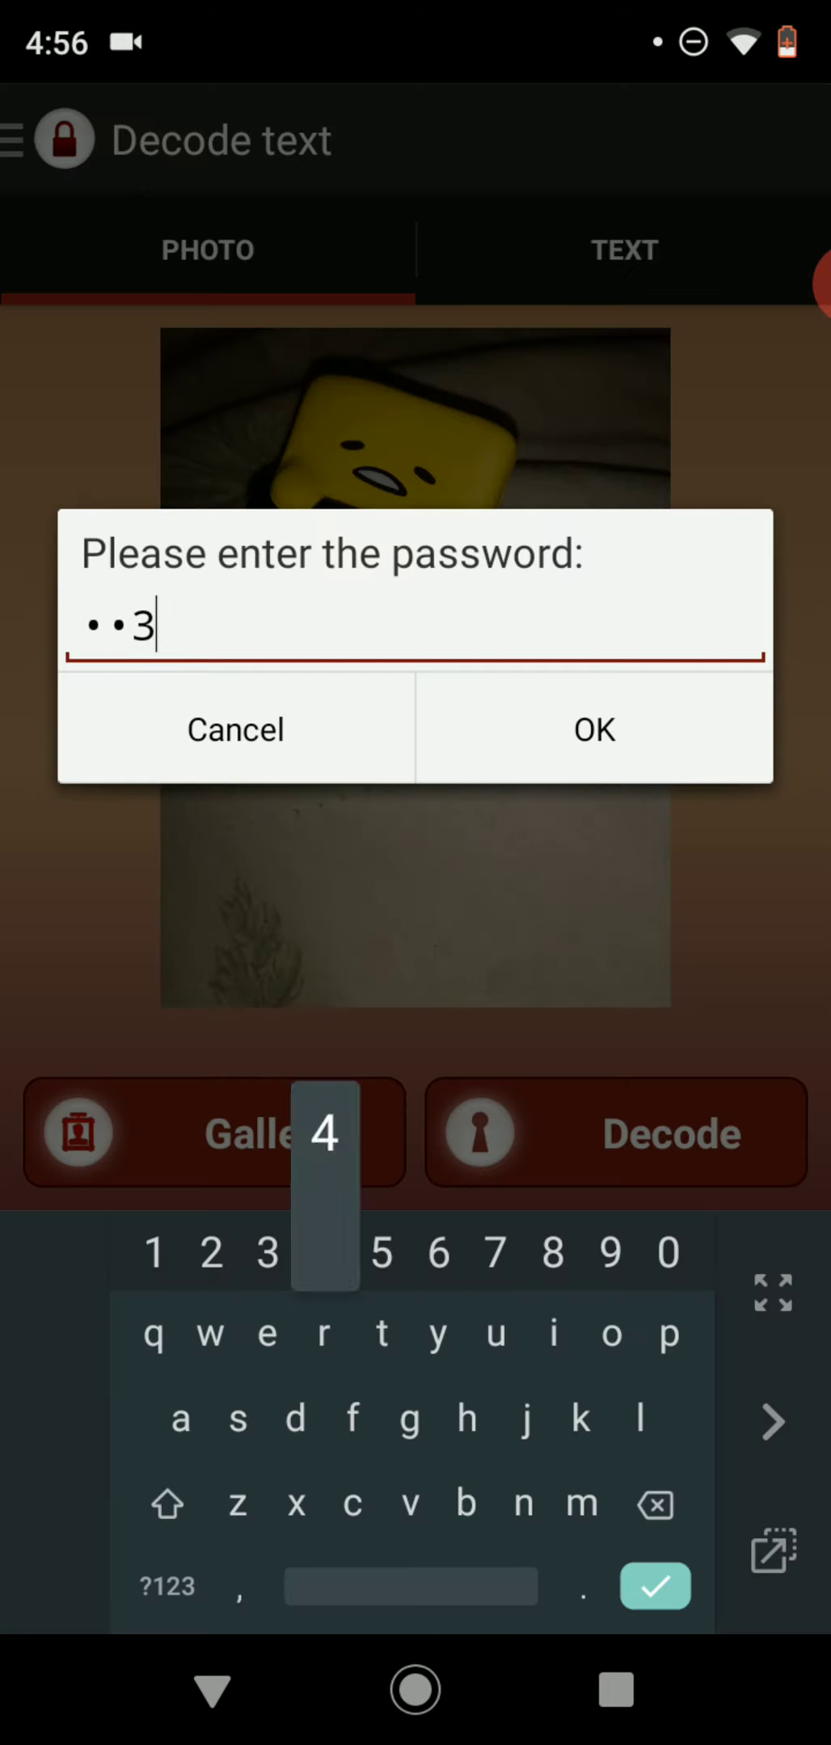
{"action": "left_click", "coordinate": [593, 729]}
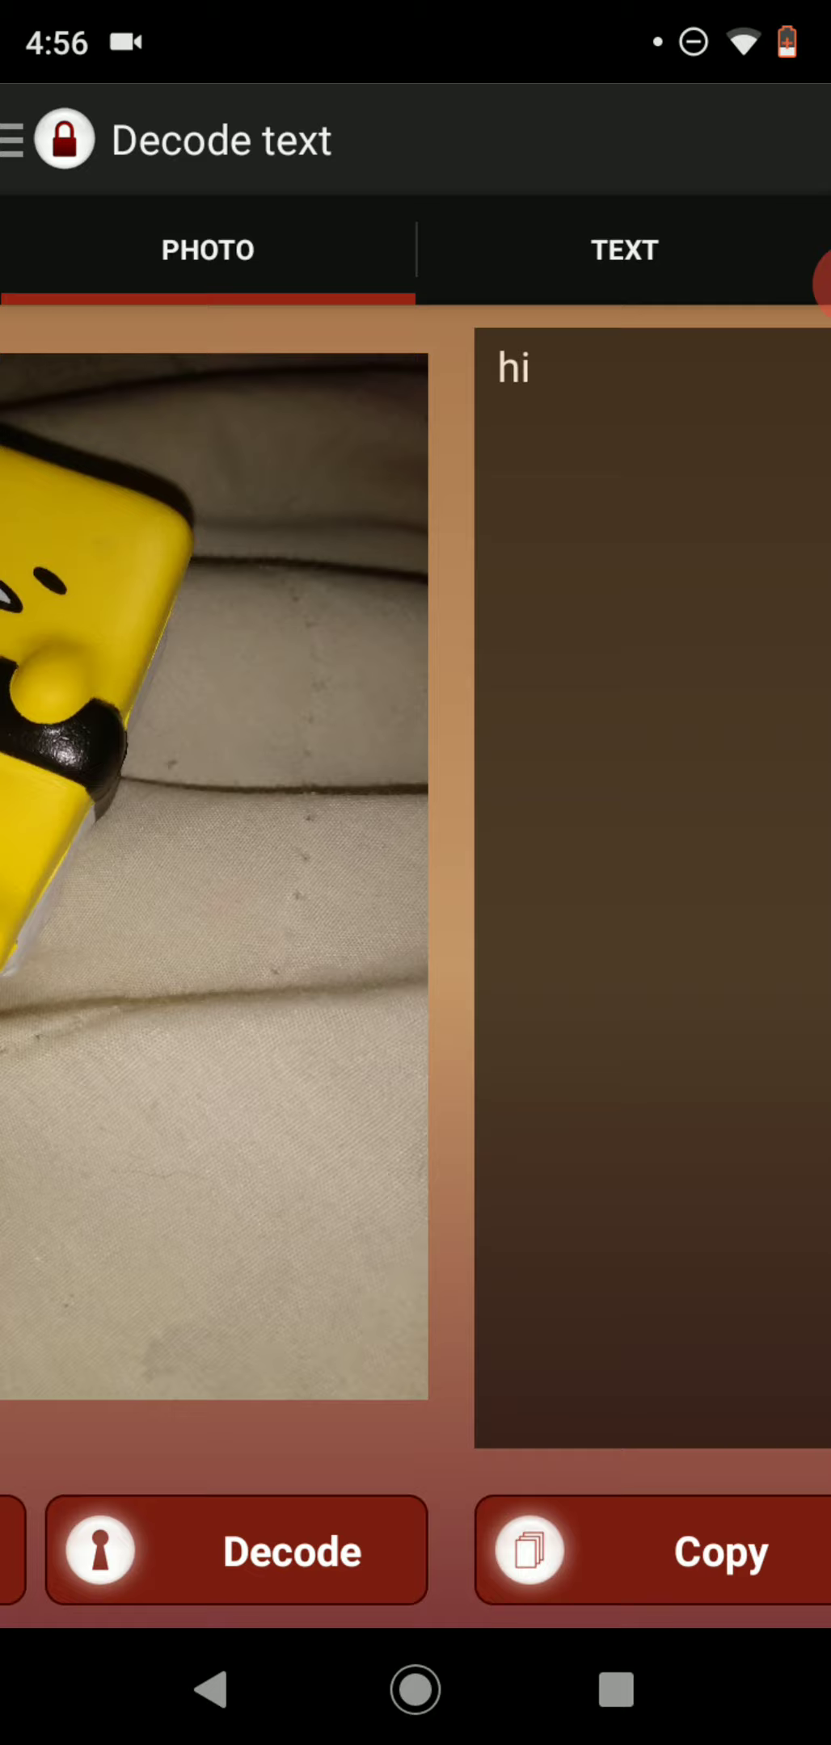
{"action": "left_click", "coordinate": [624, 249]}
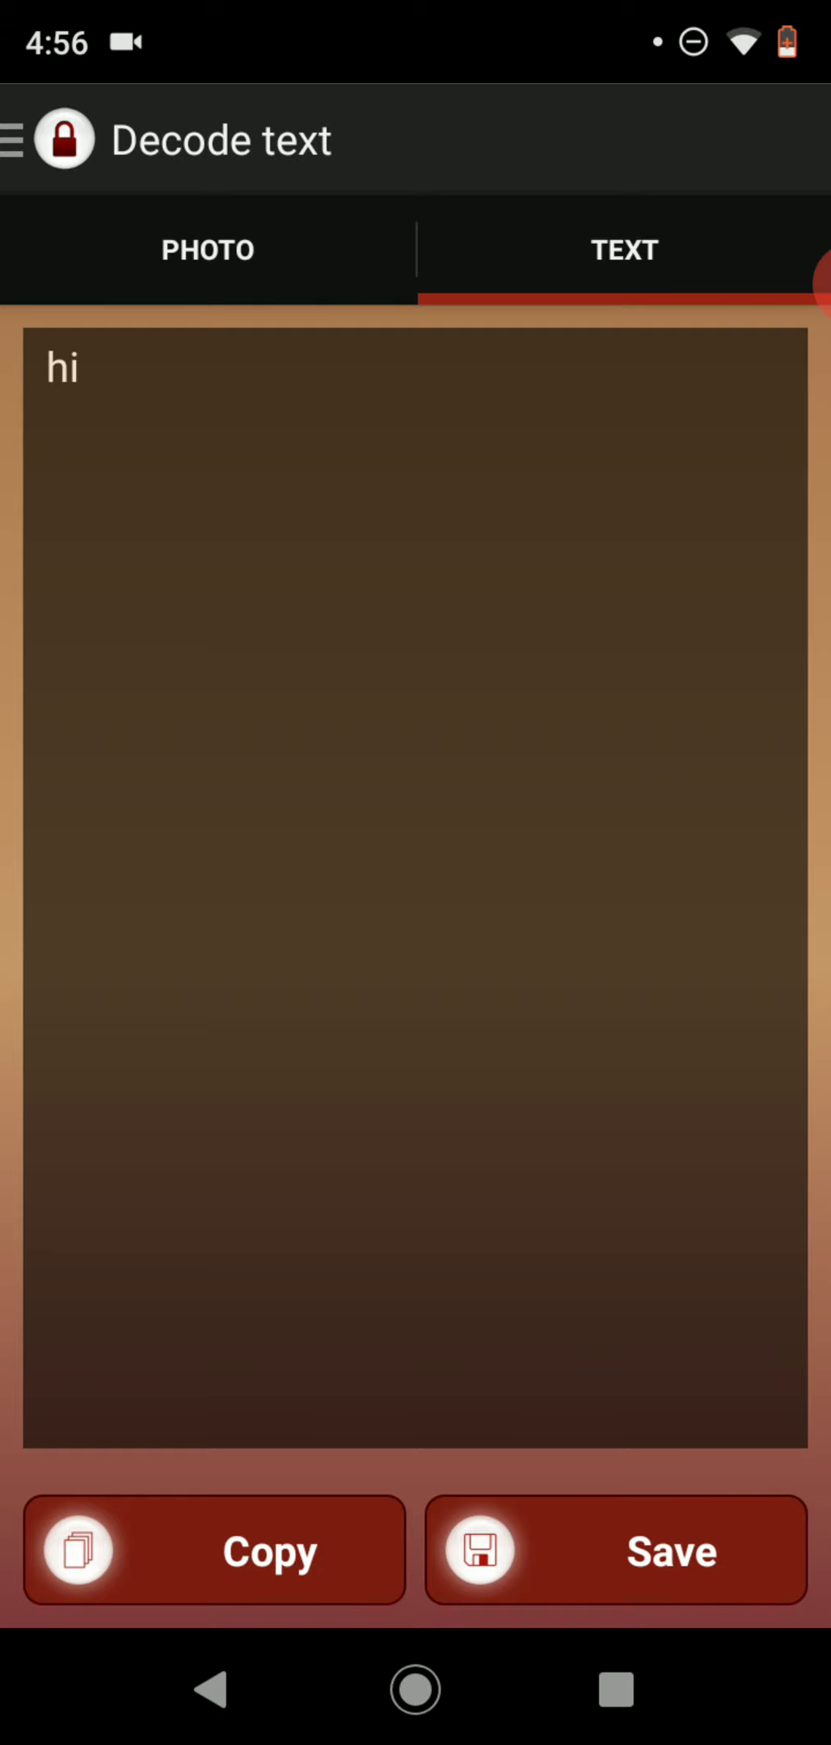